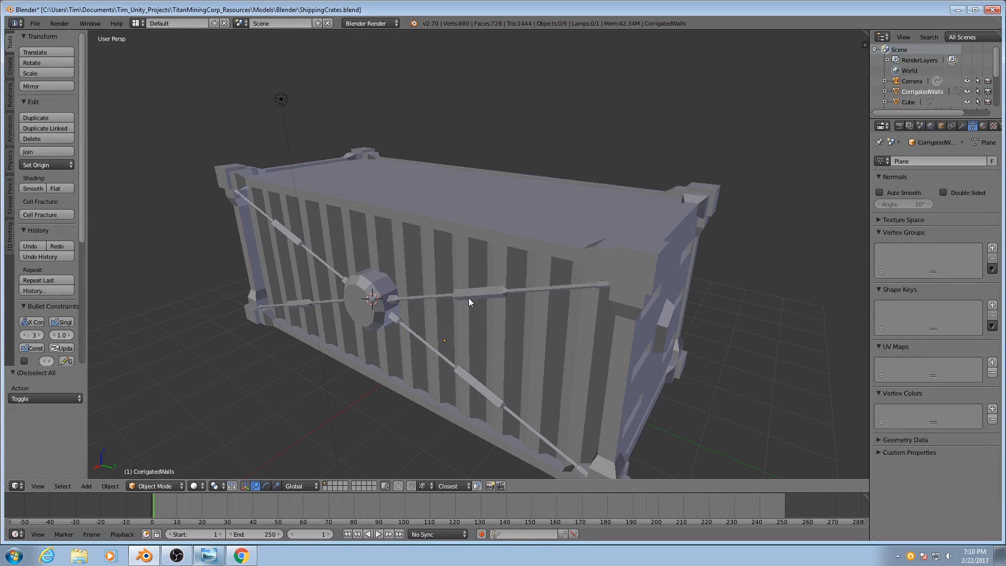
mouse_move(344, 302)
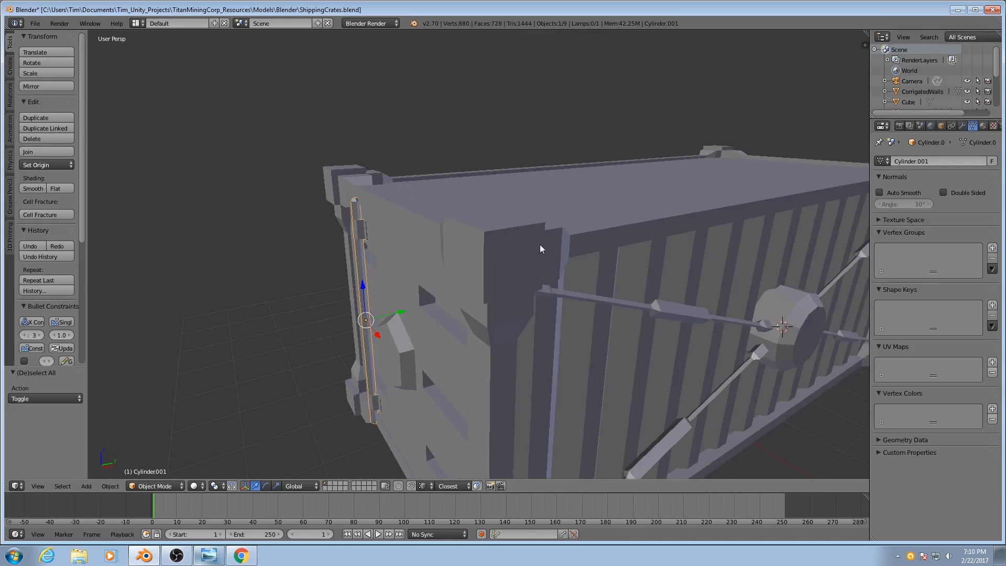
Step: Orbit and zoom around the crate to frame the central hub where the rods cross
drag(539, 257, 571, 263)
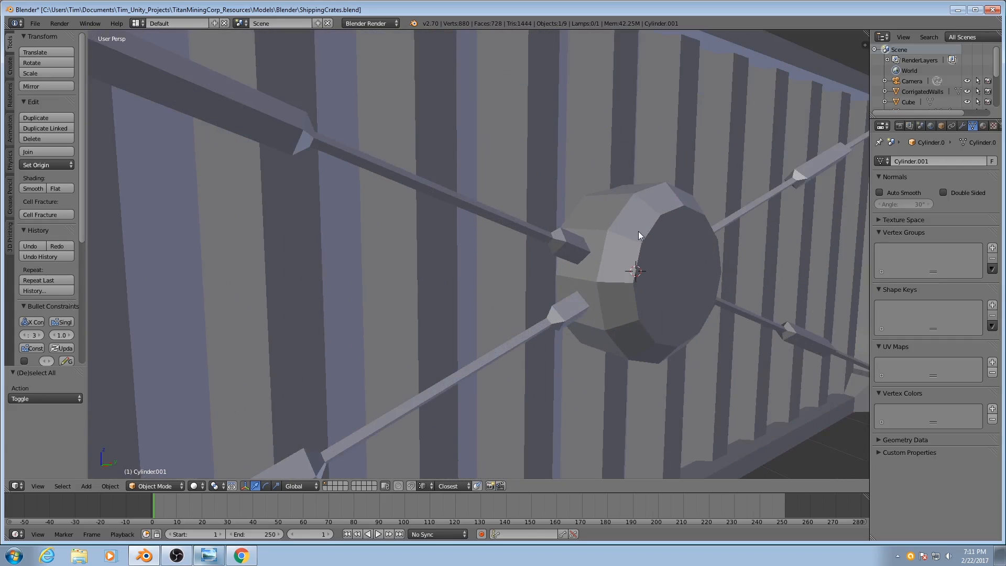
mouse_move(653, 267)
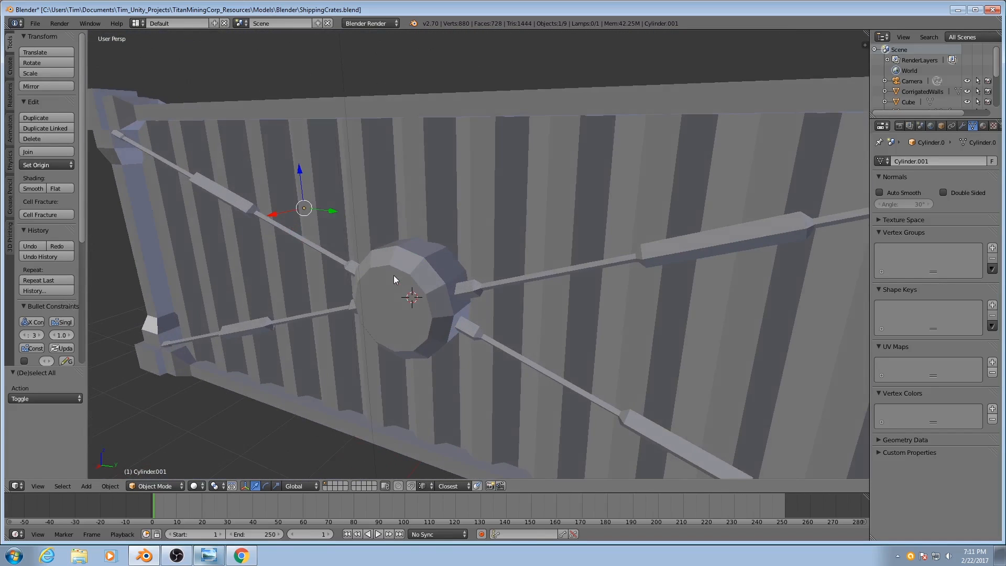
drag(410, 289, 519, 270)
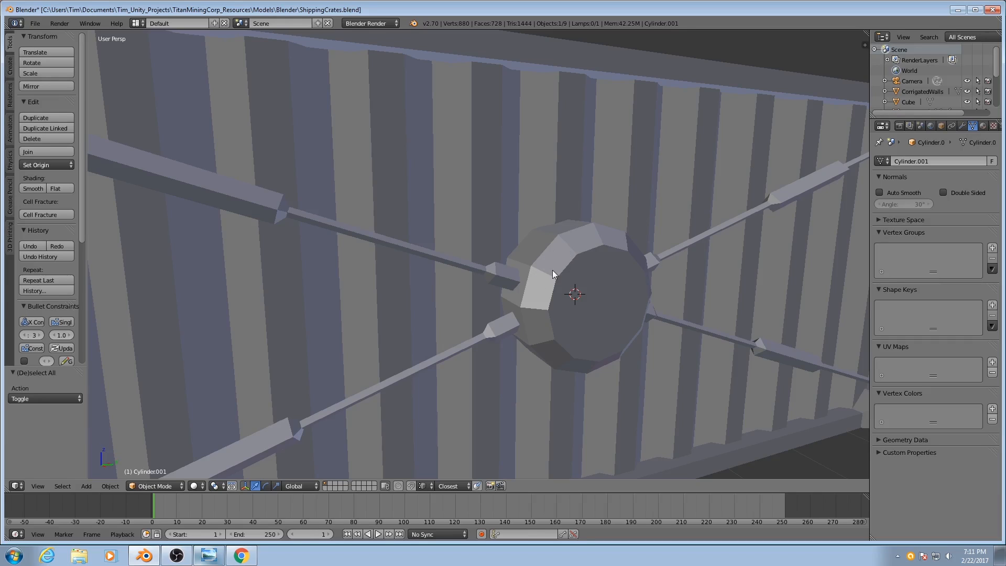
mouse_move(550, 273)
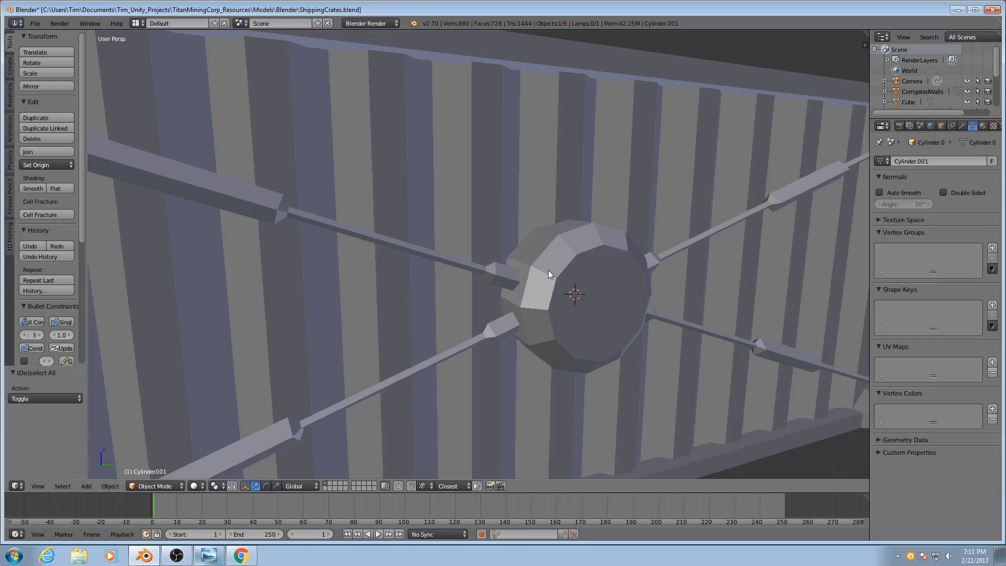
mouse_move(550, 273)
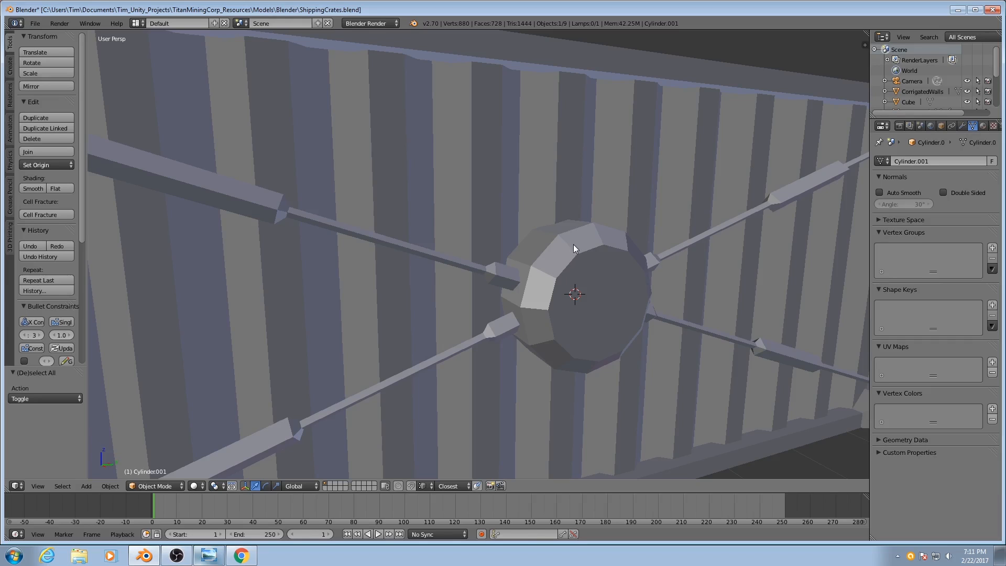
mouse_move(544, 281)
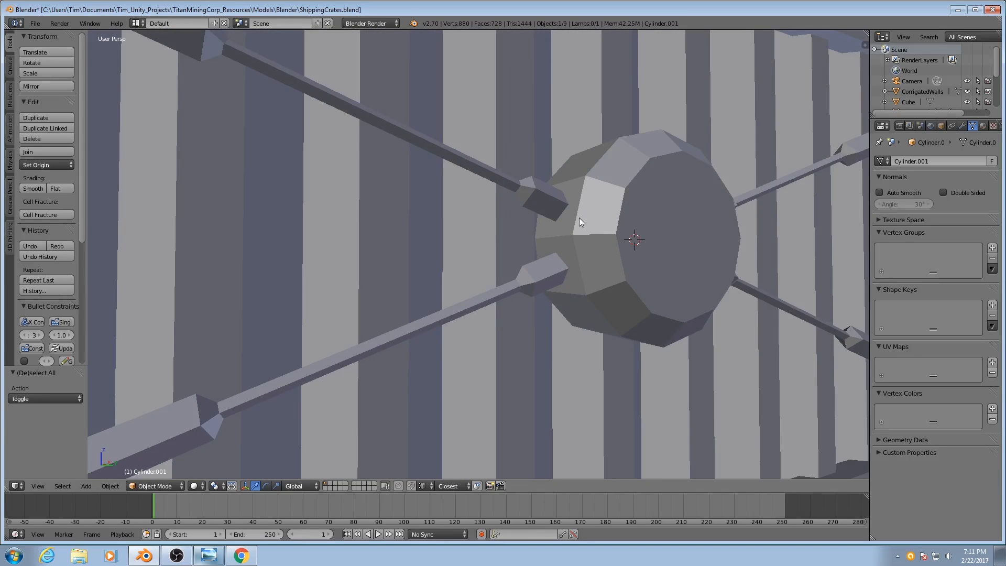
mouse_move(578, 230)
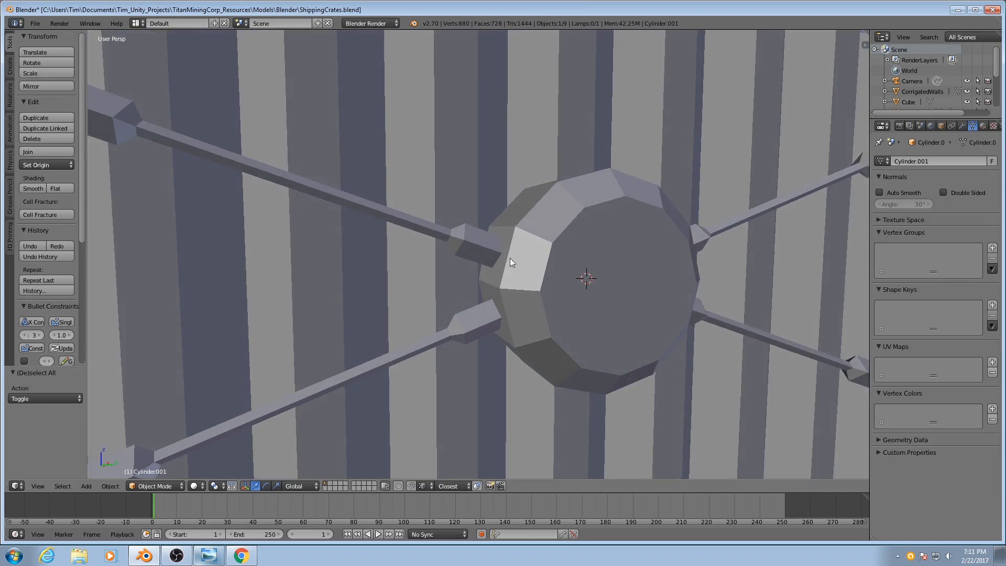
mouse_move(538, 250)
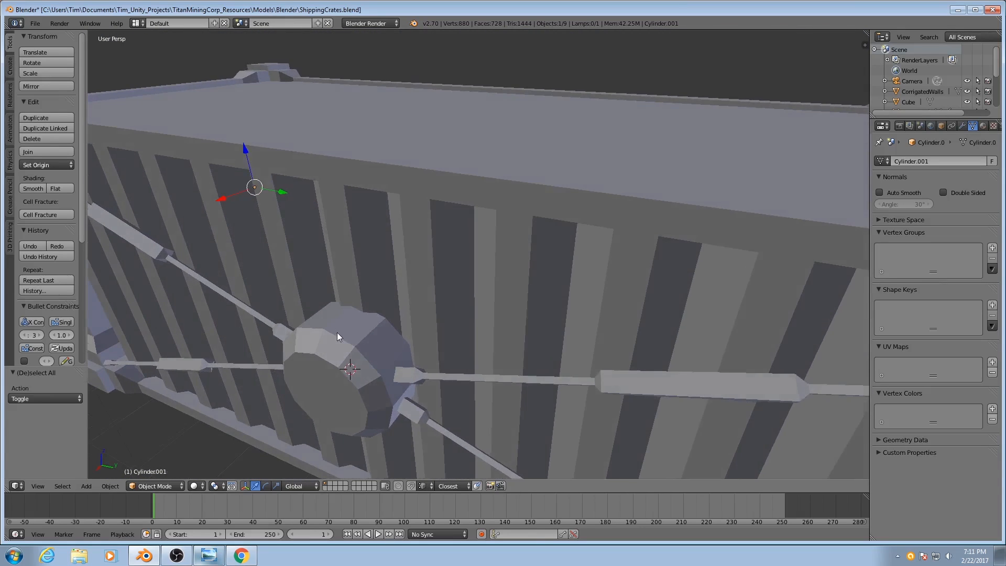
drag(339, 337, 464, 299)
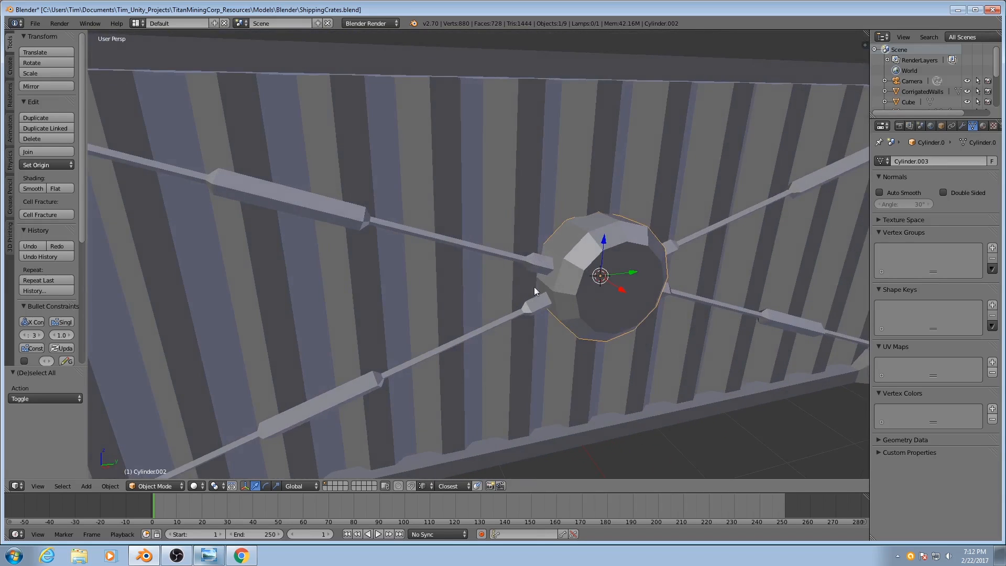
Step: Shade the central hub smooth from the Shading/UVs tools in Edit Mode
drag(600, 276, 542, 305)
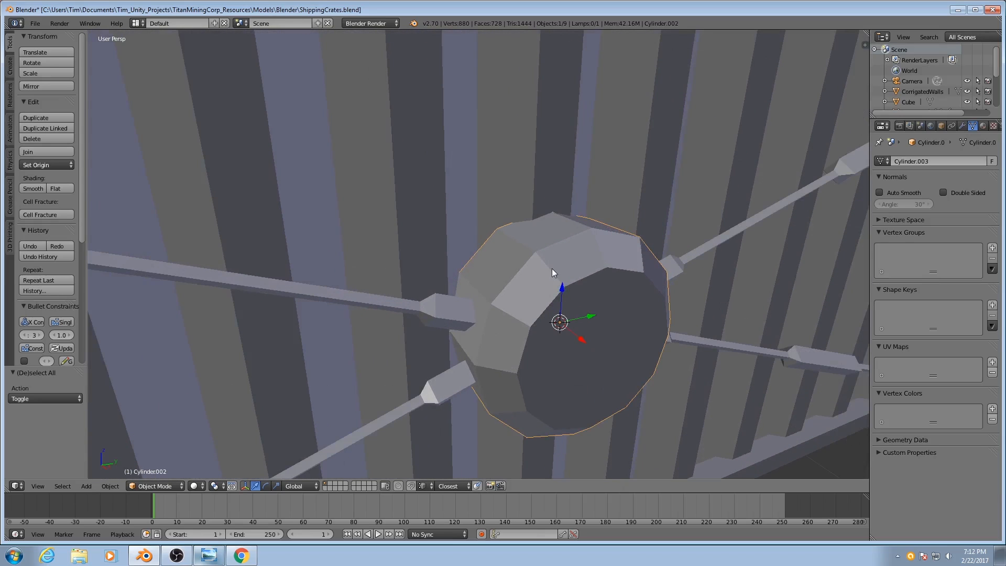
key(Tab)
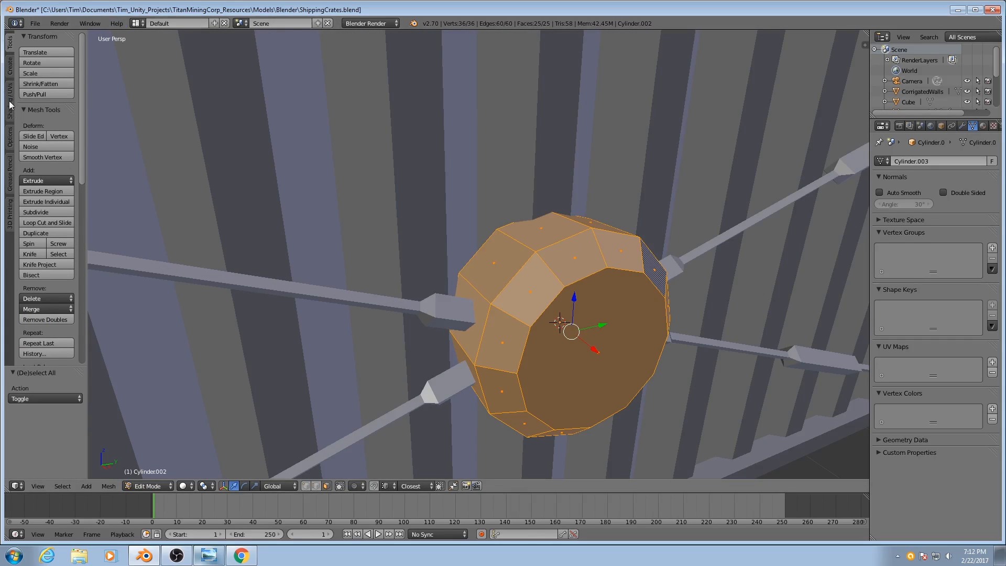
click(9, 90)
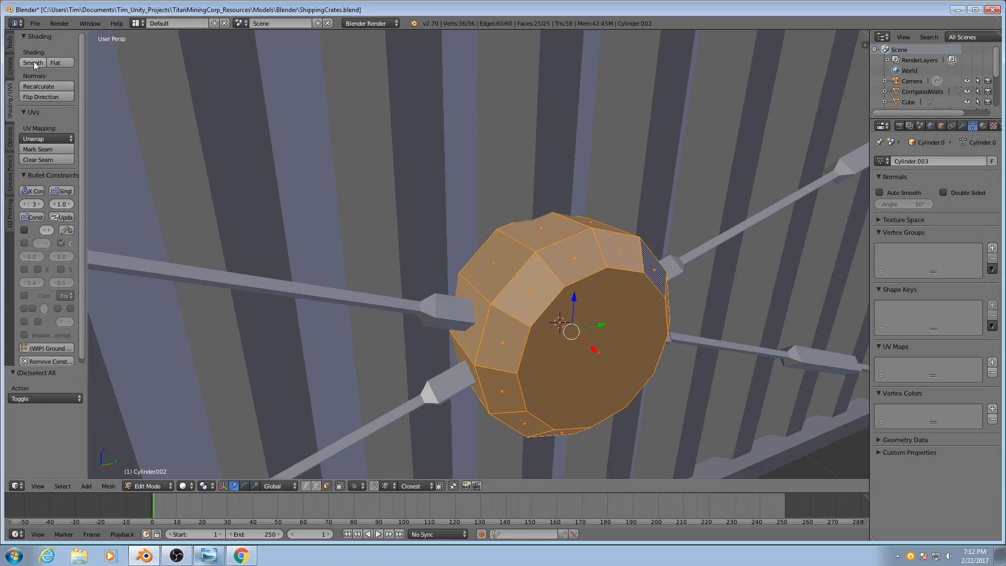
click(33, 62)
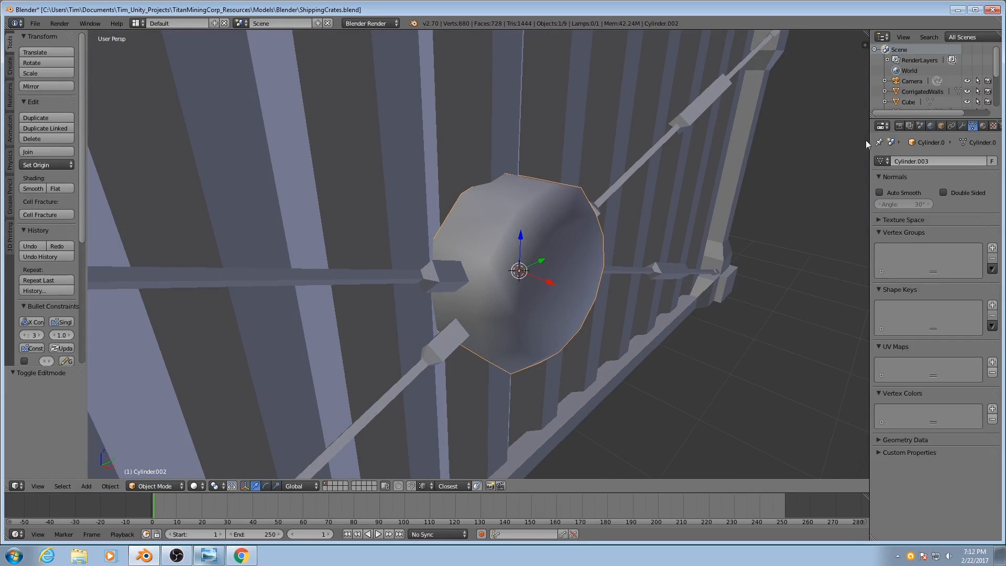
Step: Add an Edge Split modifier to the hub and return to mesh editing
click(962, 126)
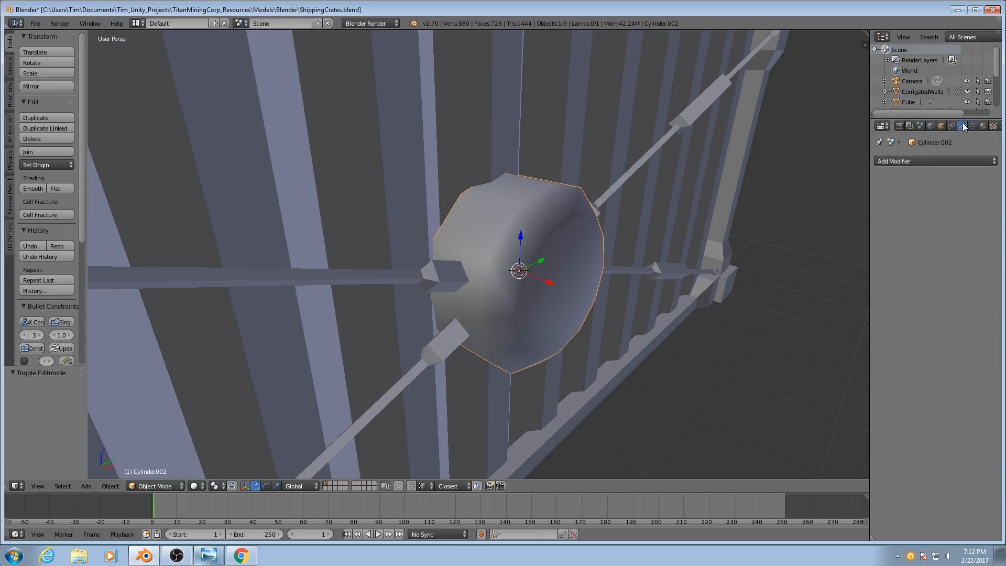
click(919, 161)
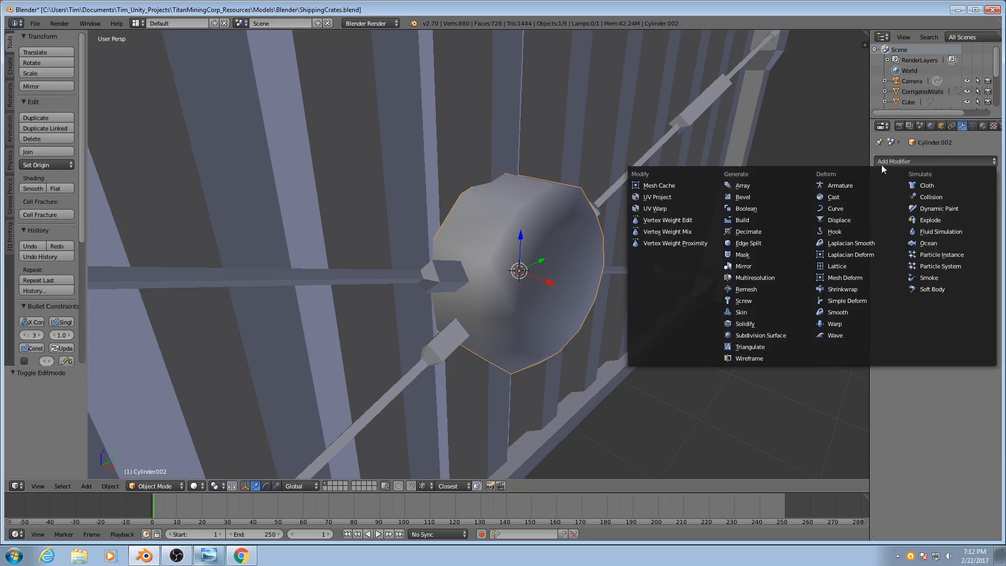
mouse_move(747, 242)
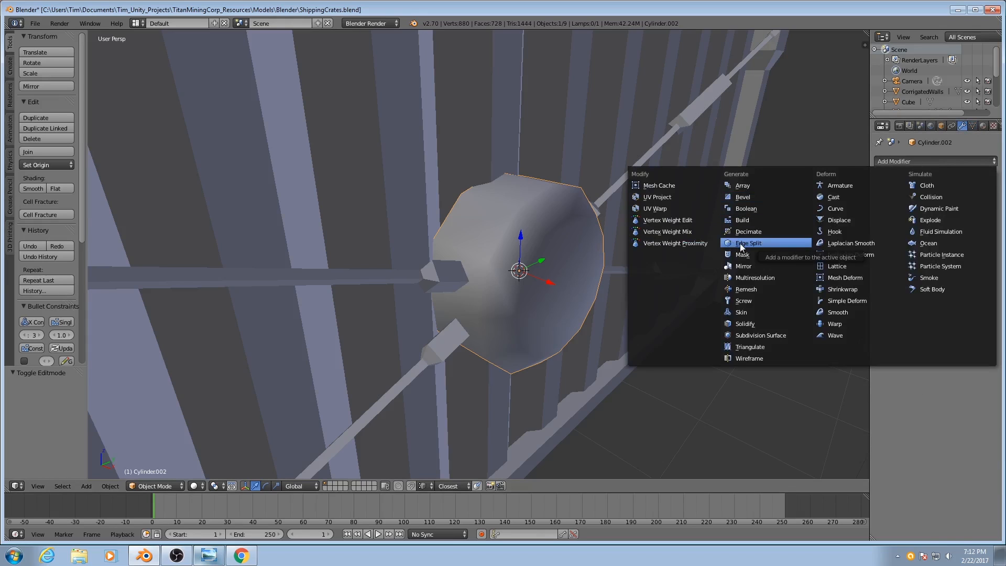
click(749, 243)
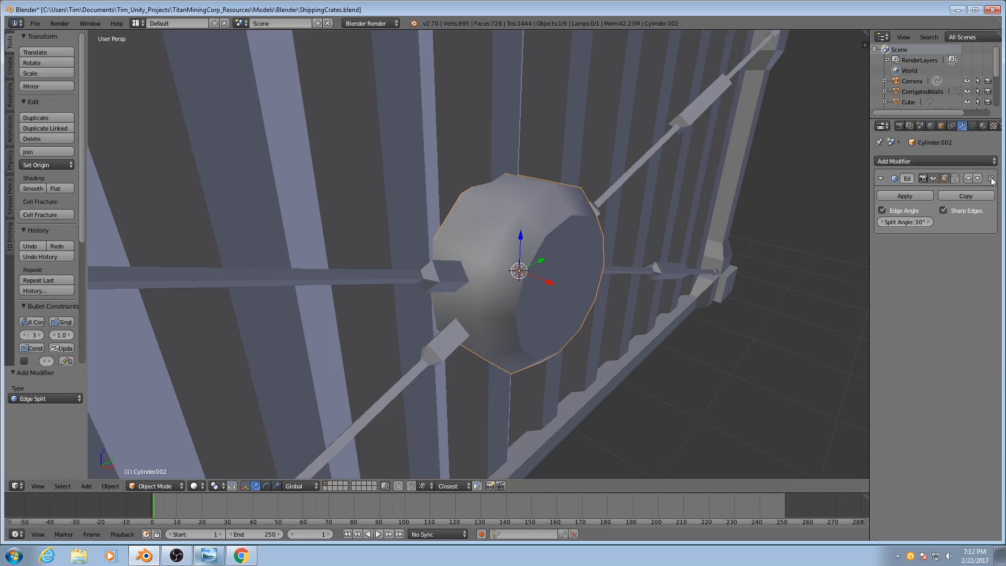
key(Tab)
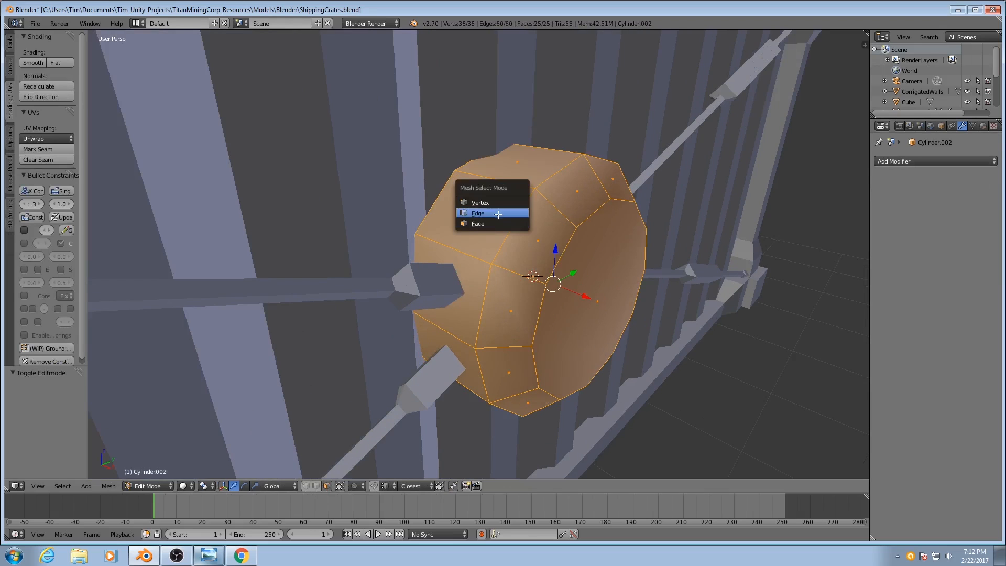
Step: Switch to edge selection and re-enter the hub's mesh editing
click(478, 213)
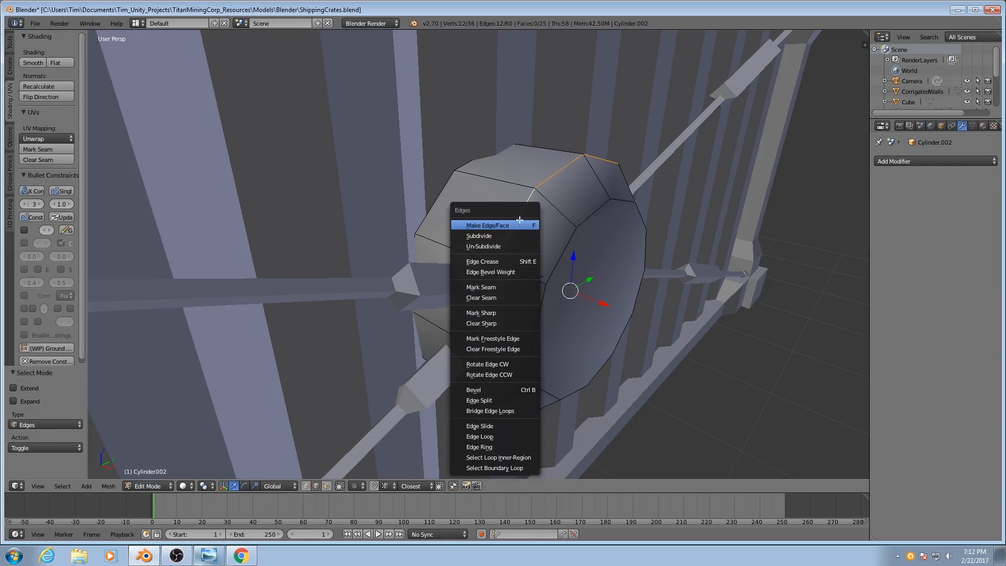
mouse_move(494, 399)
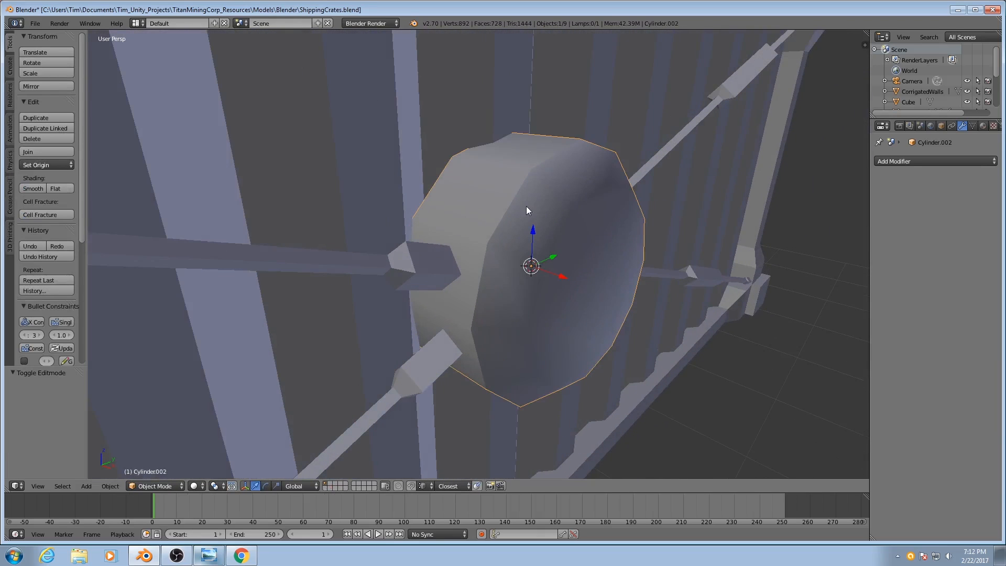
key(Tab)
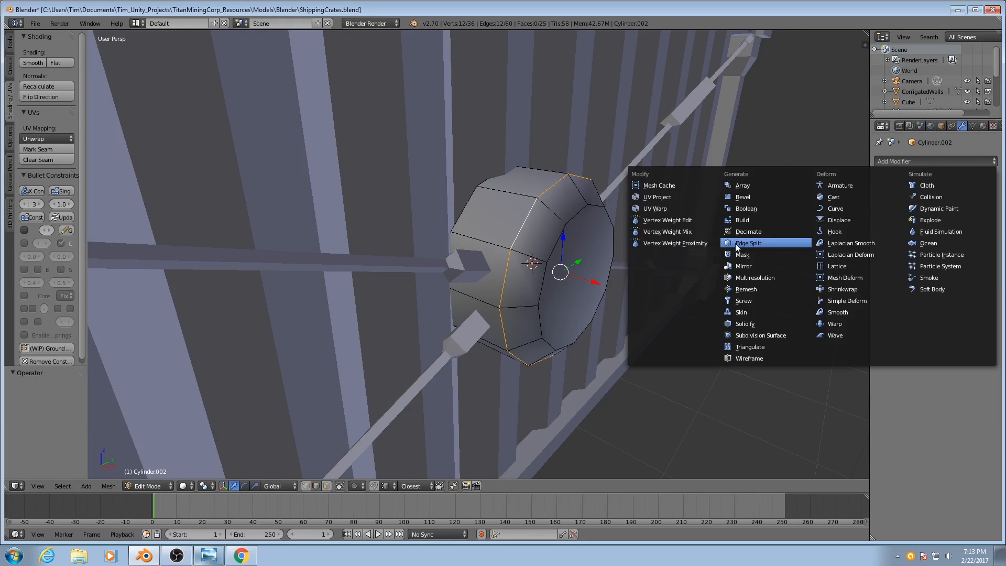
mouse_move(749, 242)
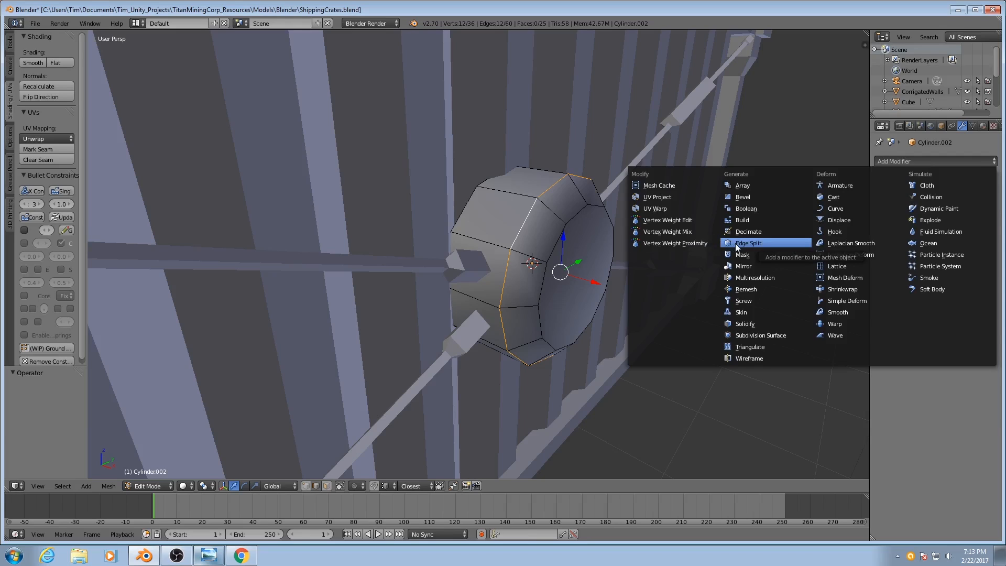
click(747, 242)
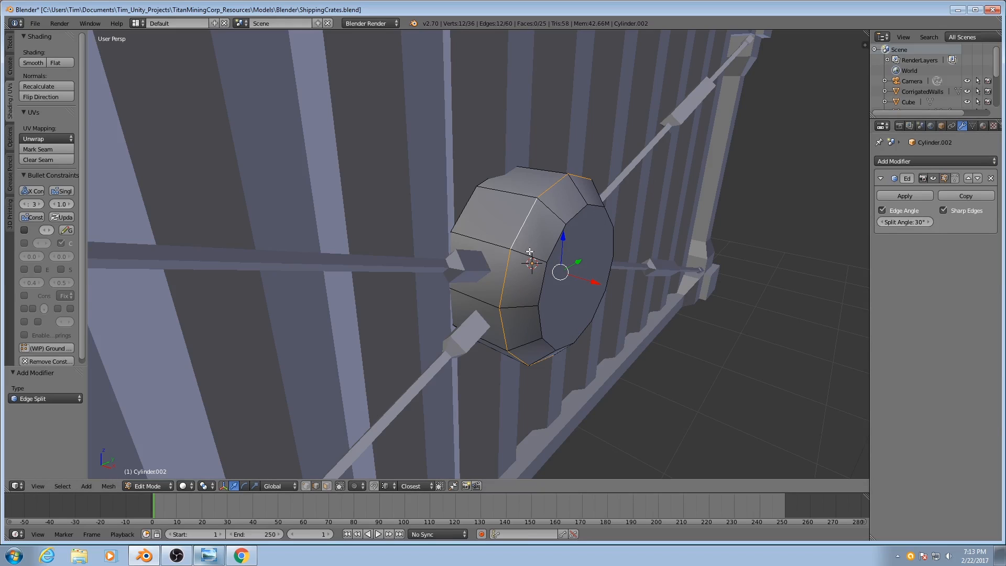
mouse_move(610, 207)
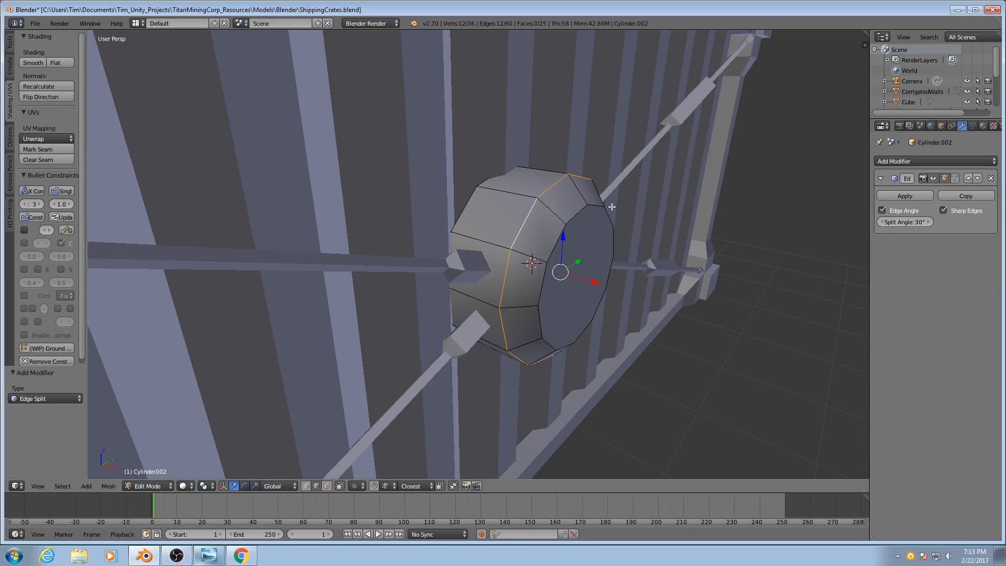
mouse_move(563, 300)
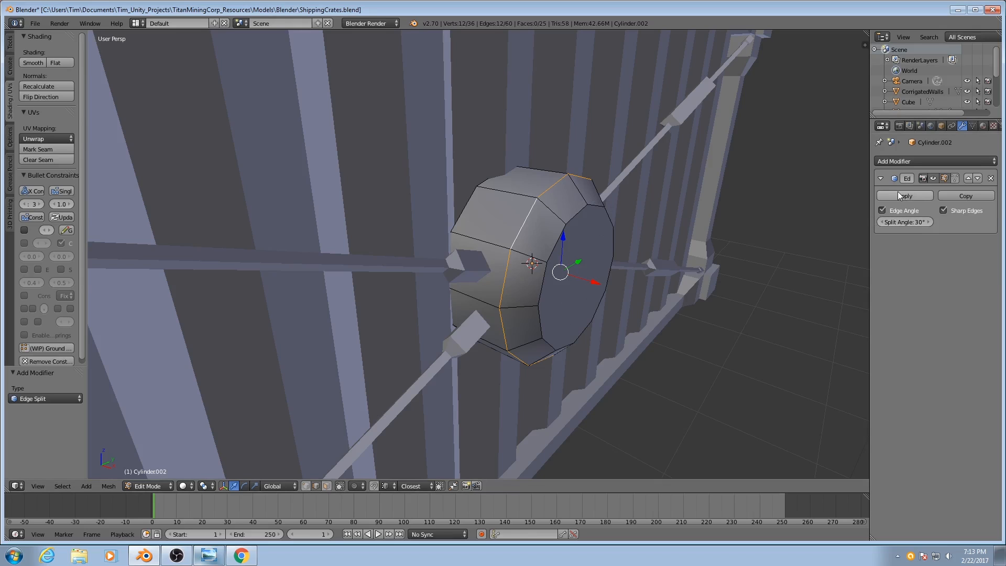
mouse_move(551, 261)
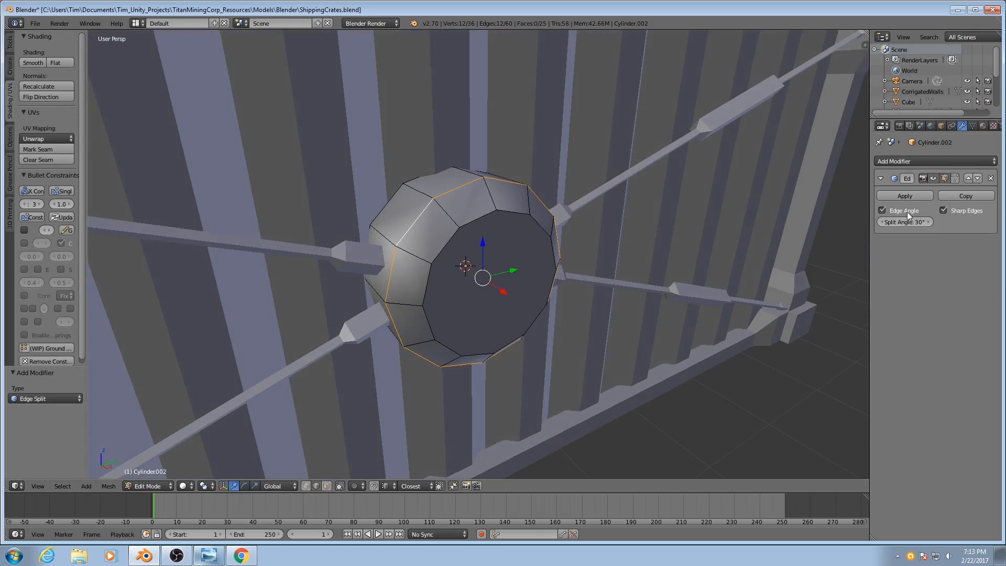
mouse_move(903, 210)
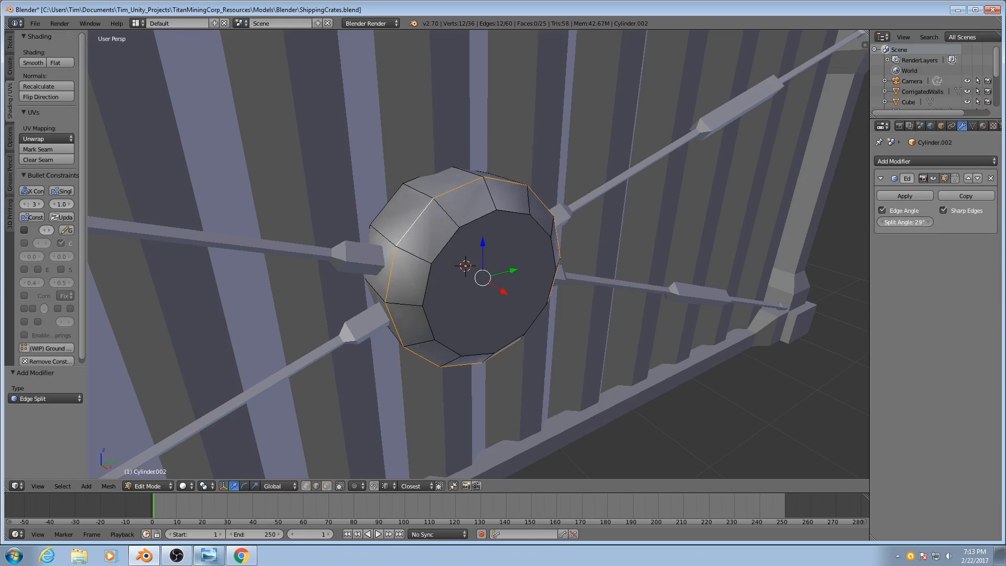
Step: Reset Split Angle to 30° and disable Edge Angle, keeping Sharp Edges on
click(904, 221)
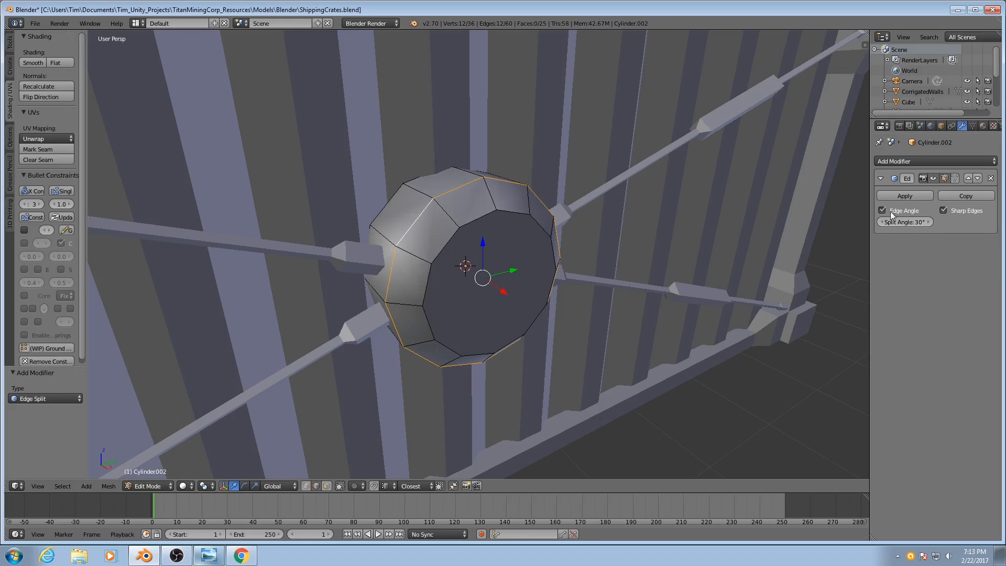
click(882, 211)
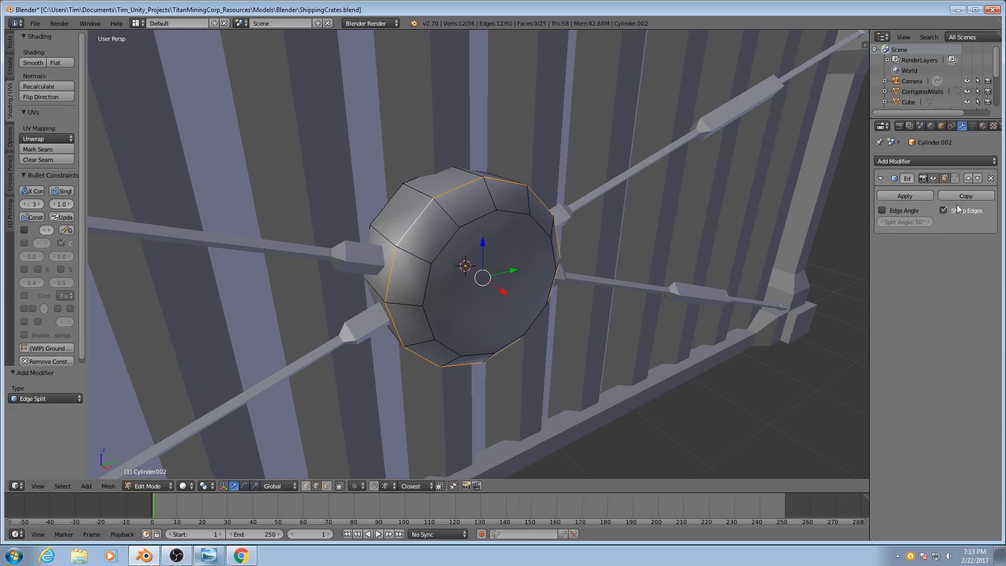
click(945, 210)
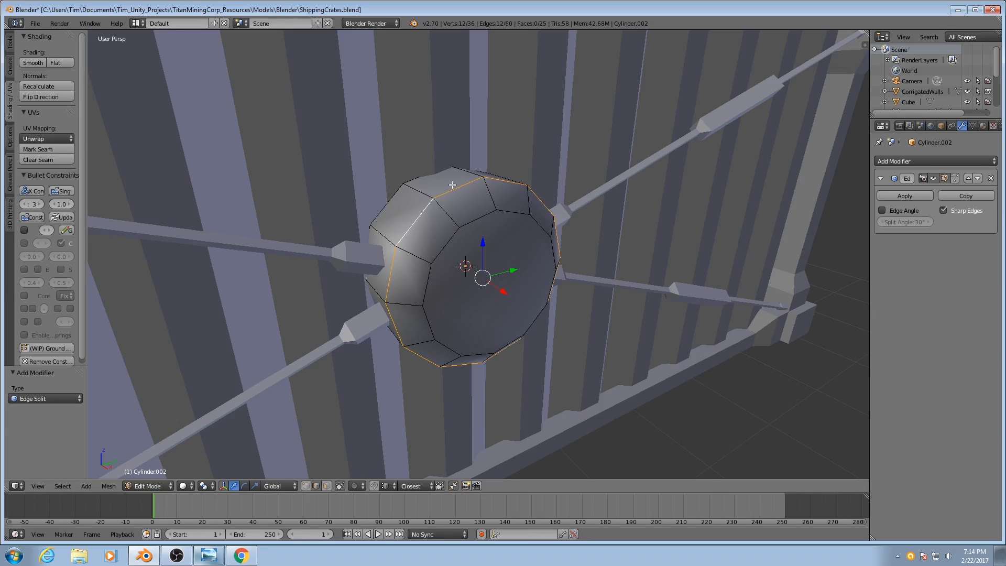
mouse_move(418, 197)
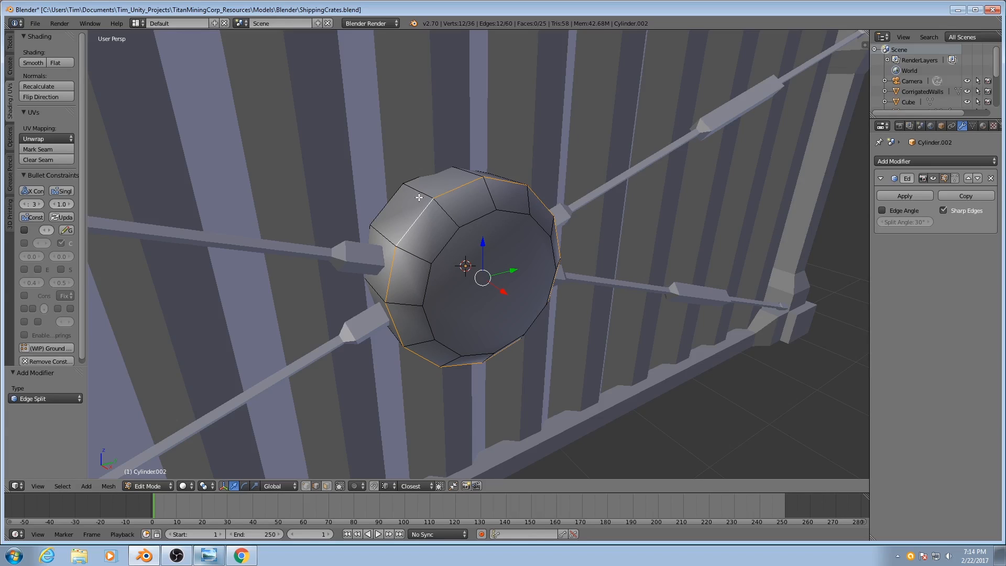
mouse_move(411, 258)
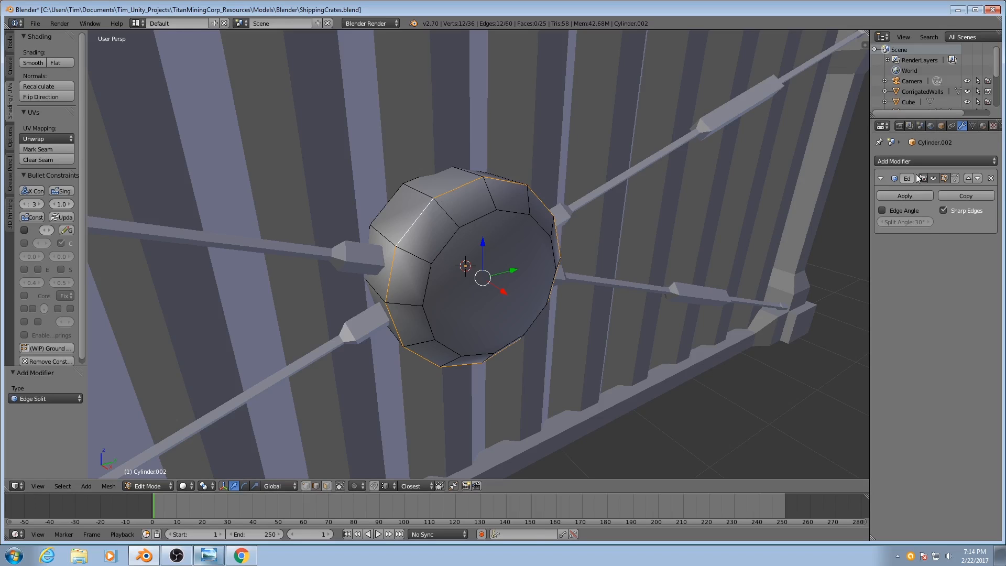
mouse_move(545, 219)
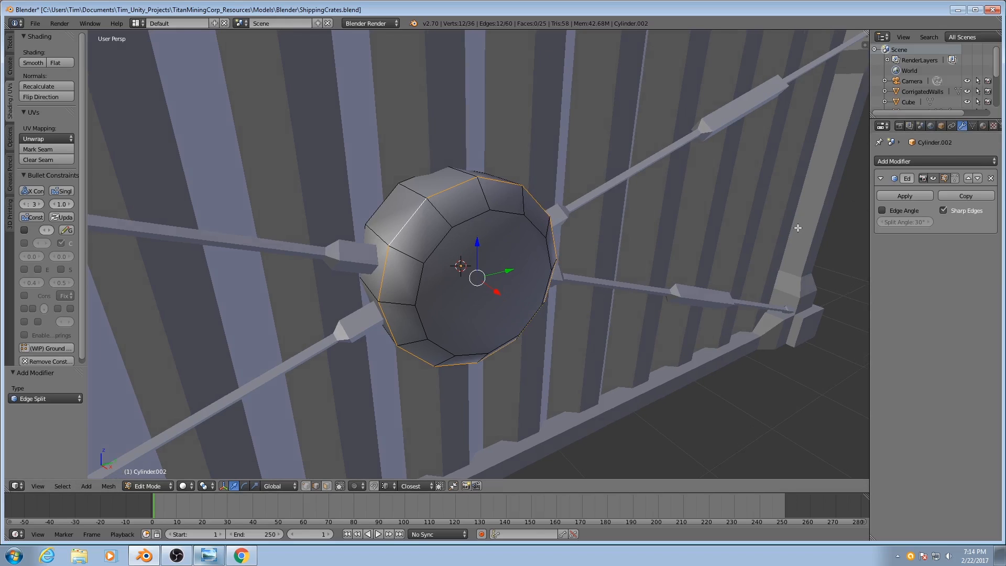
mouse_move(461, 234)
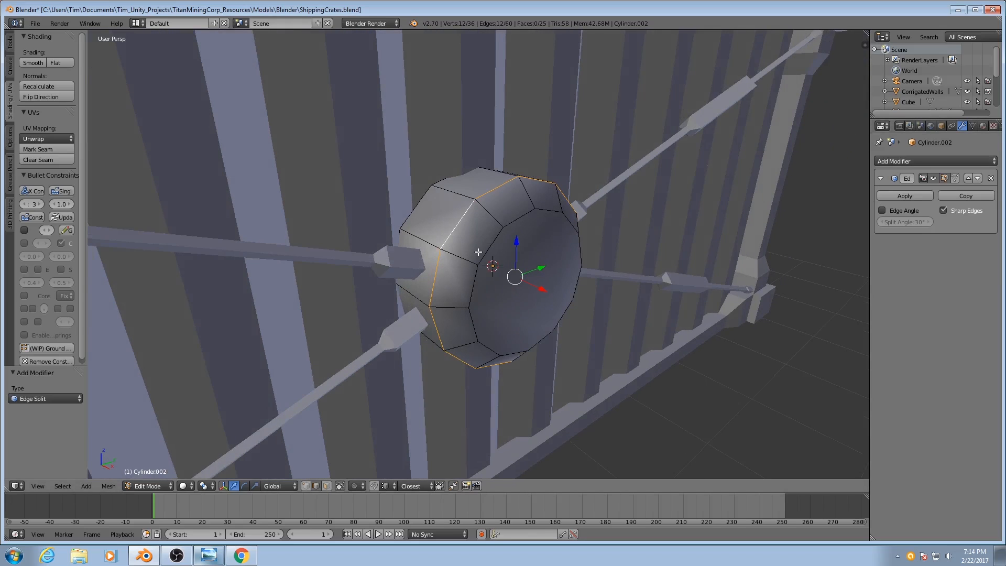
Step: Mark the edges around the hub's flat end cap as sharp
click(526, 276)
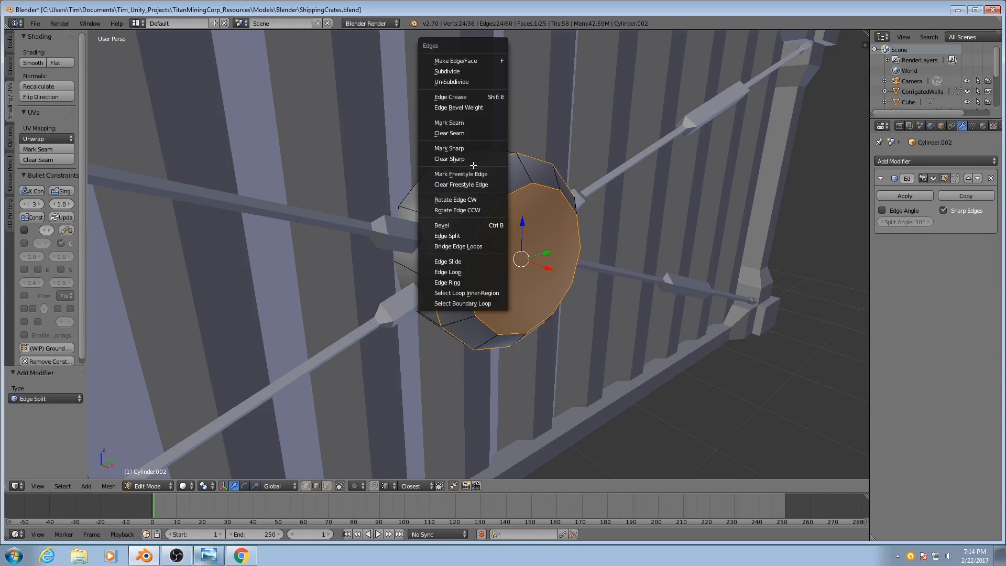
mouse_move(449, 148)
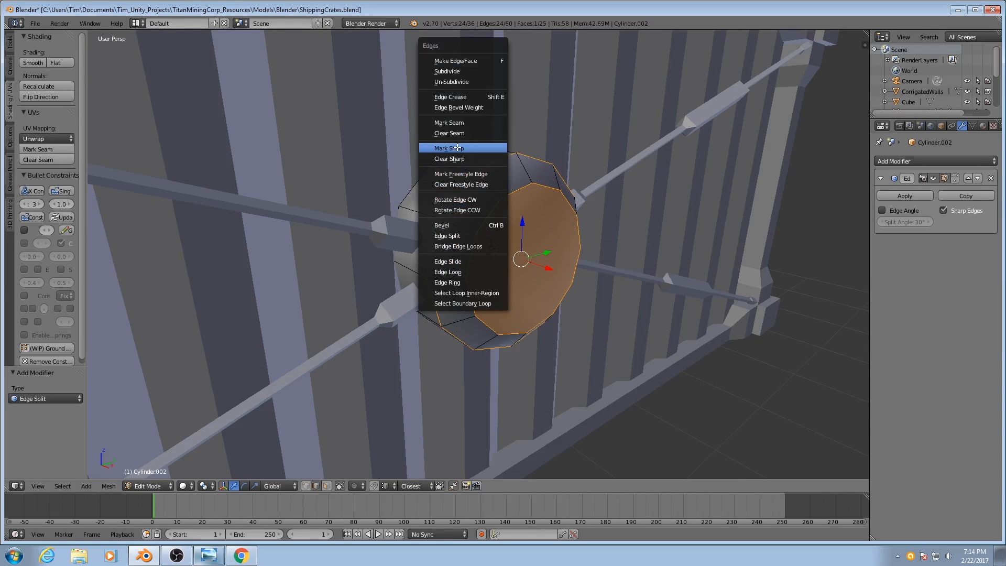
click(449, 148)
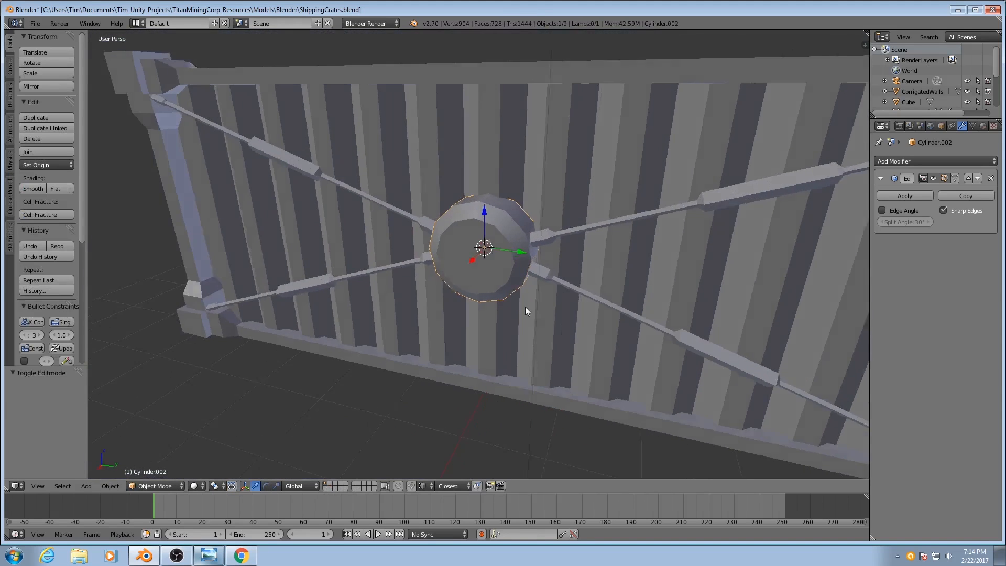
Step: Leave mesh editing and orbit to inspect the hub's crisp end cap against its smooth sides
drag(526, 311, 497, 278)
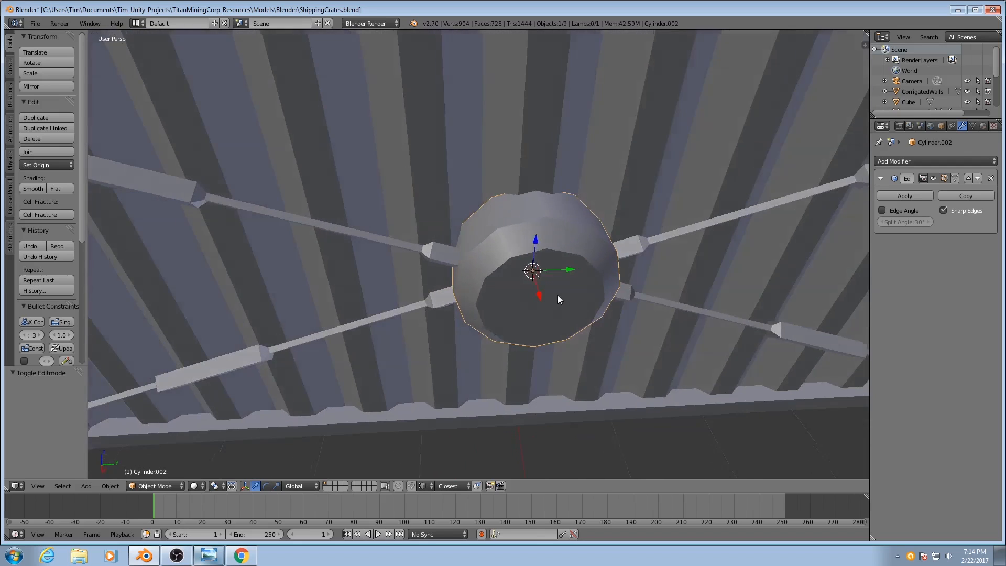
drag(533, 270, 565, 173)
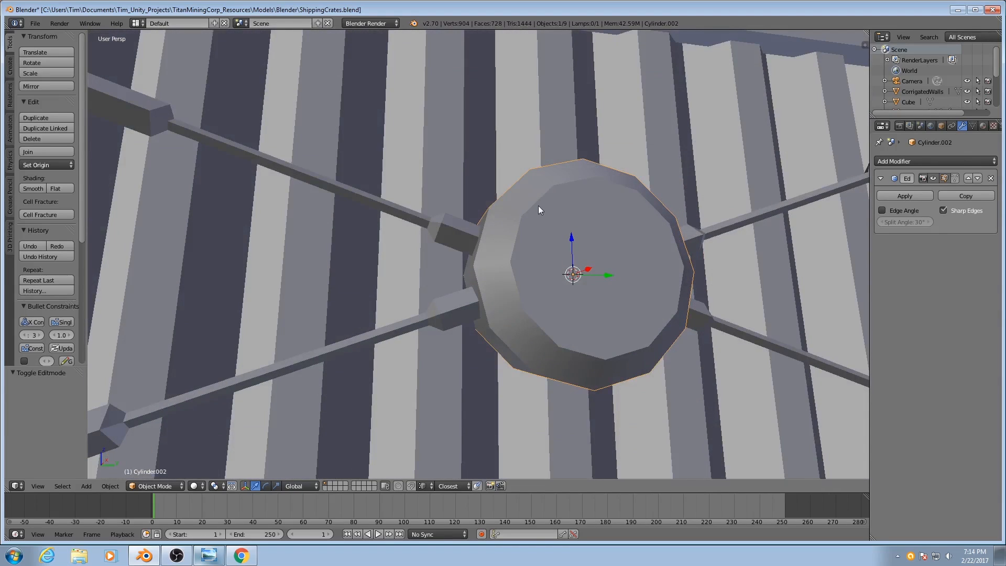
key(Tab)
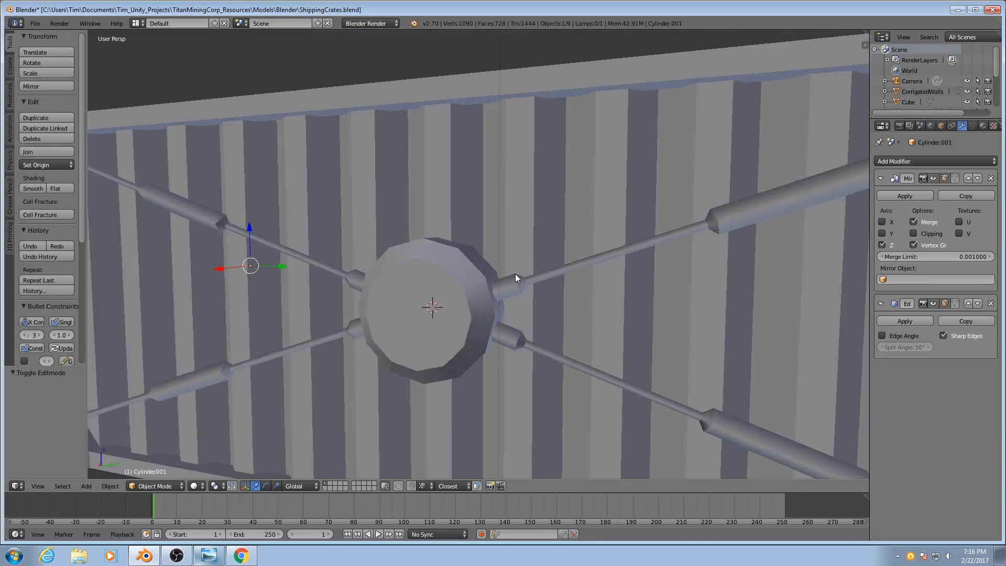
Step: Orbit around the container and pull back to see the whole crate with its smoothed hub
drag(513, 277, 475, 281)
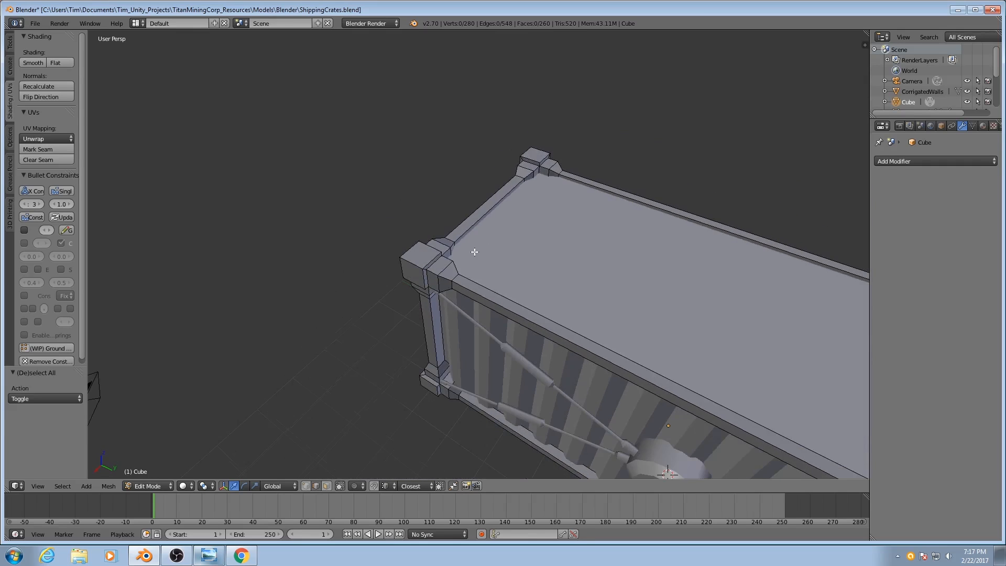
drag(475, 253, 523, 258)
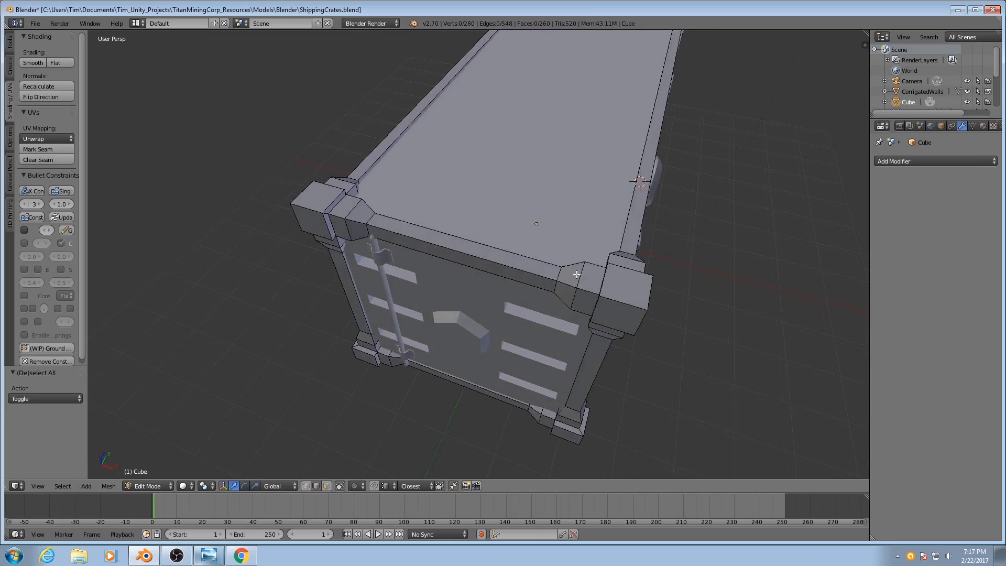
drag(514, 257, 520, 267)
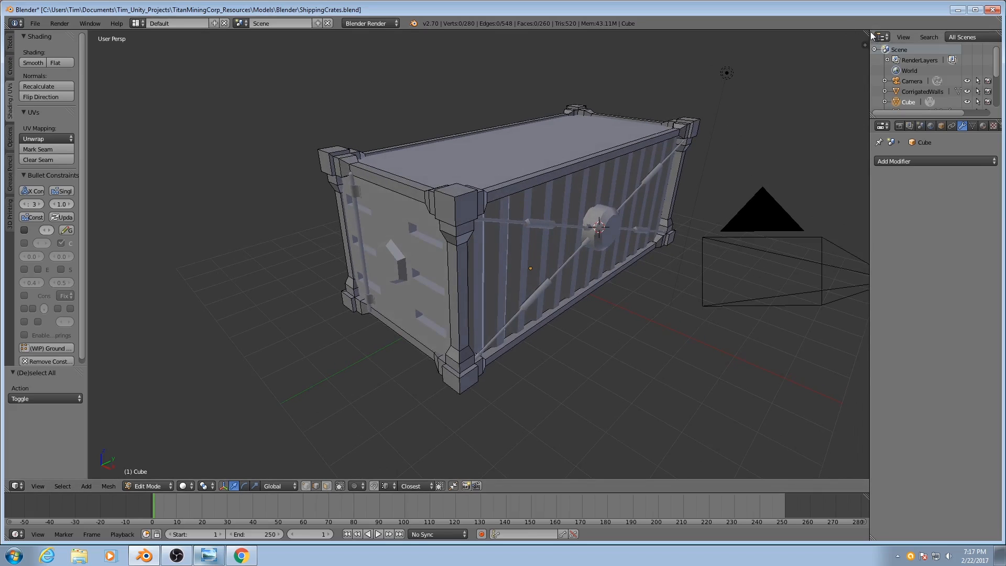
mouse_move(862, 32)
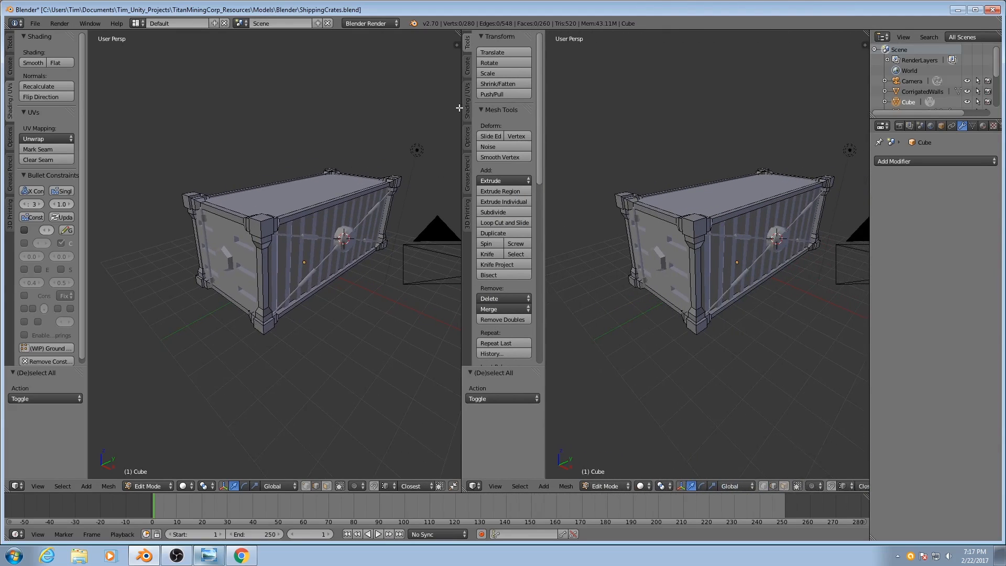
Step: Turn the second view into a UV/Image Editor beside the 3D view
click(456, 485)
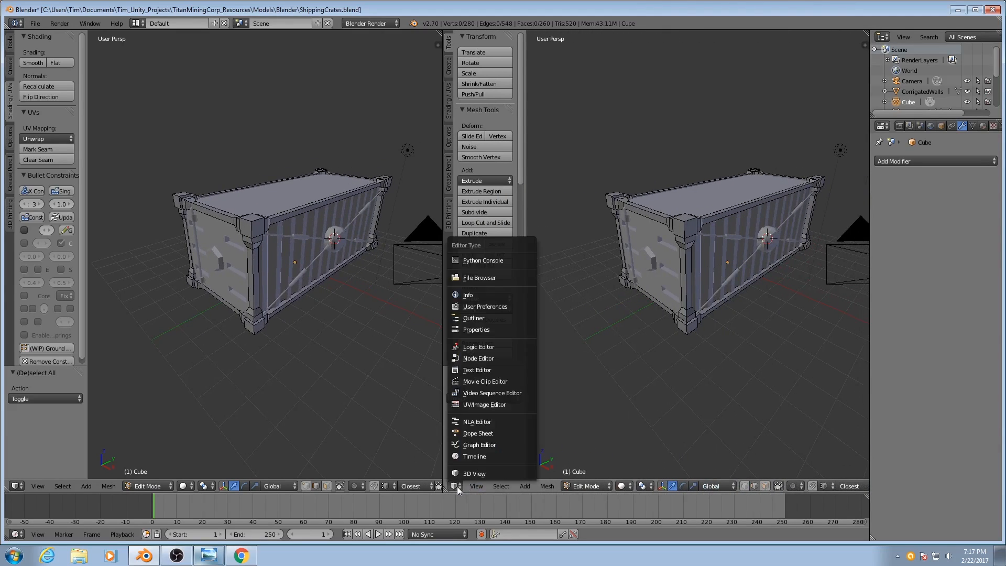
click(484, 405)
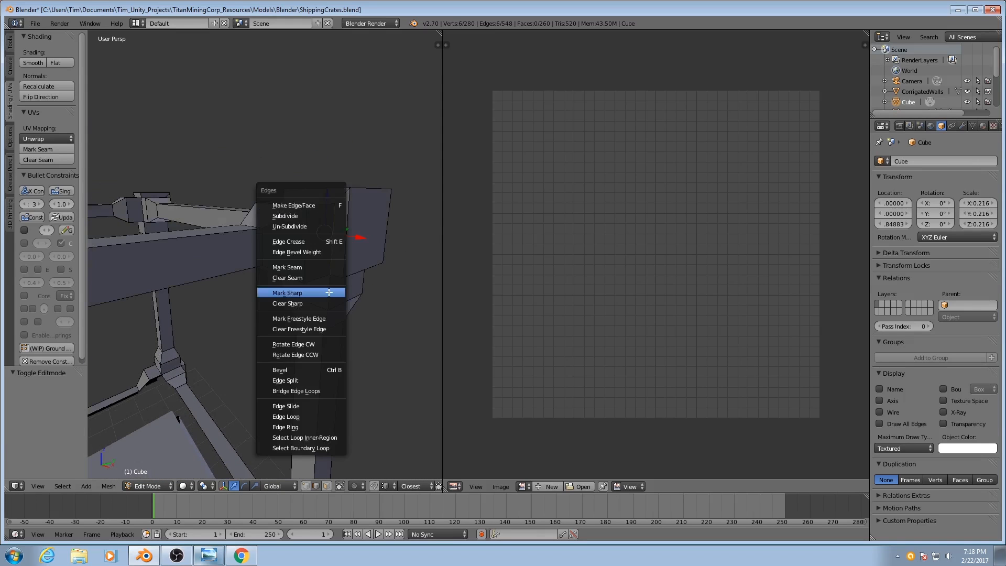
mouse_move(300, 268)
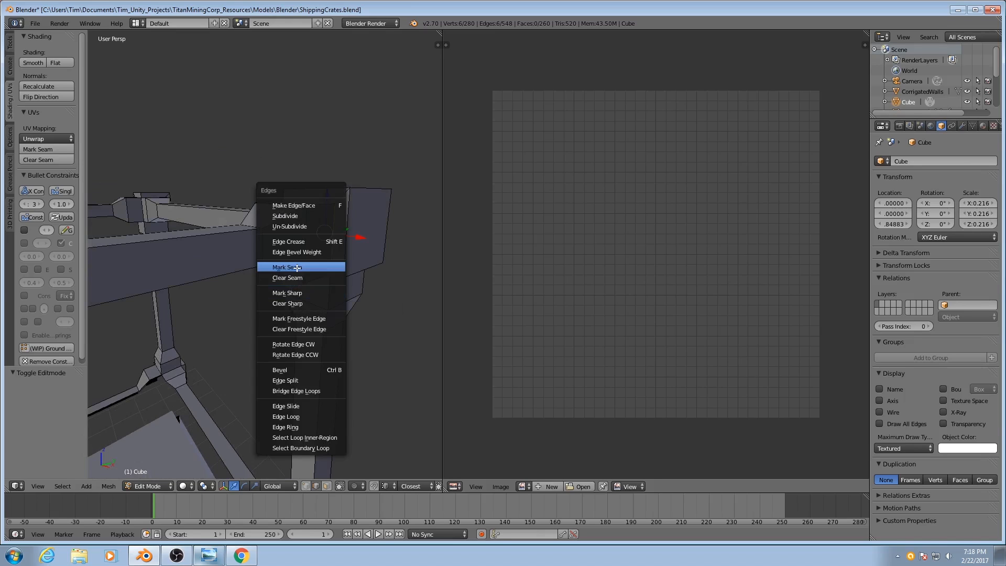
Step: Mark the selected corner-post edges of the frame as a UV seam
click(286, 267)
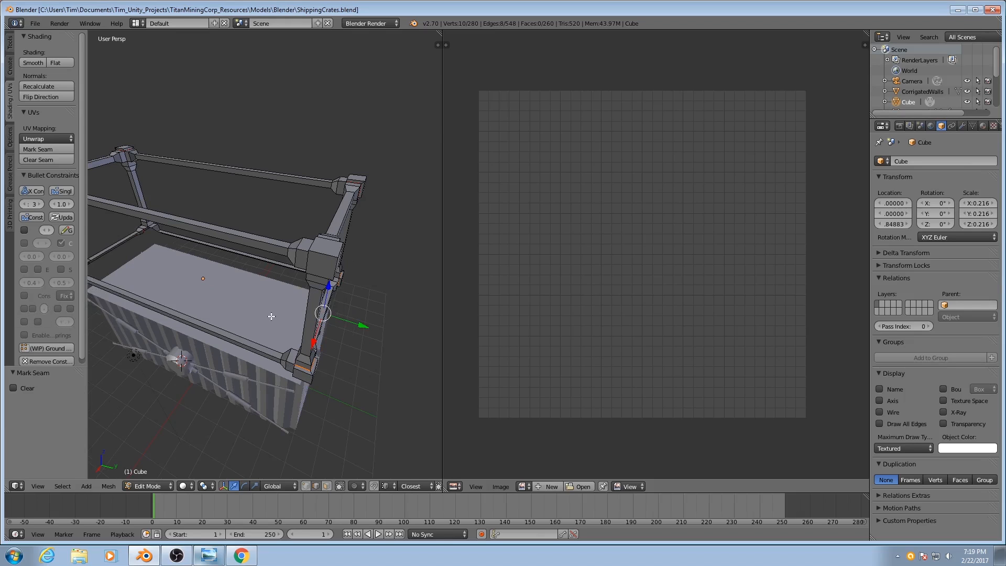
drag(270, 315, 375, 228)
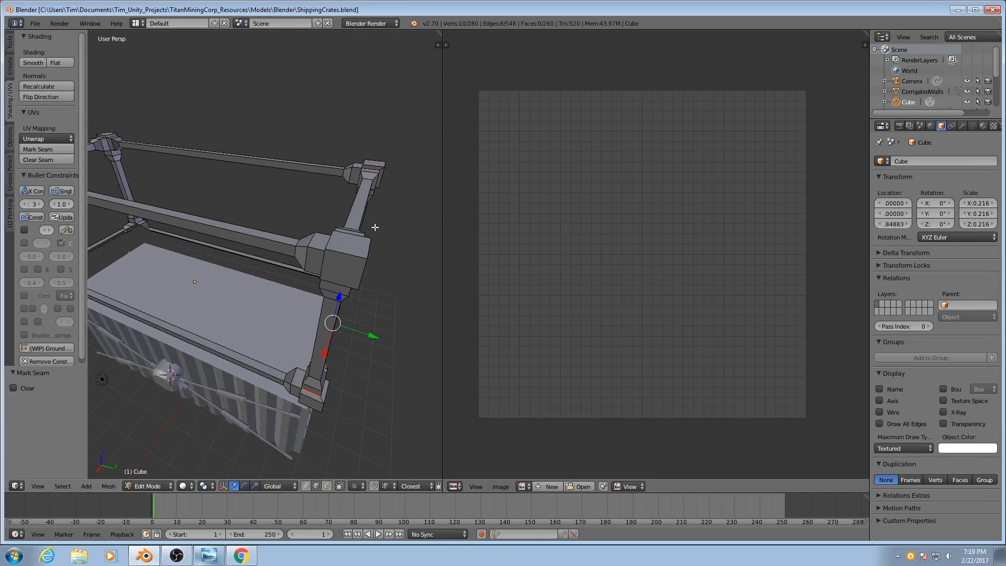
mouse_move(316, 270)
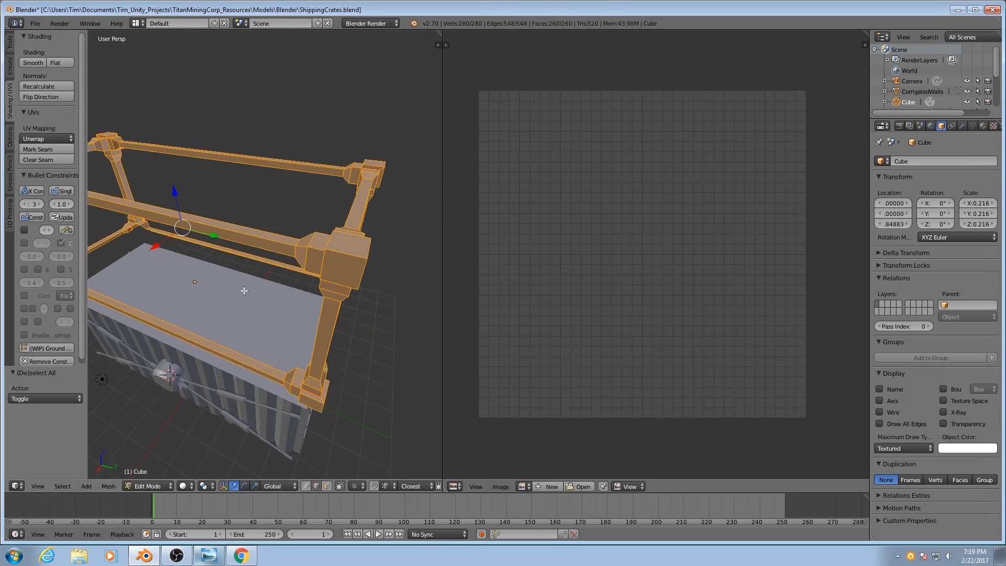
Step: Select the whole frame mesh and unwrap it into UV islands along the marked seam
click(33, 139)
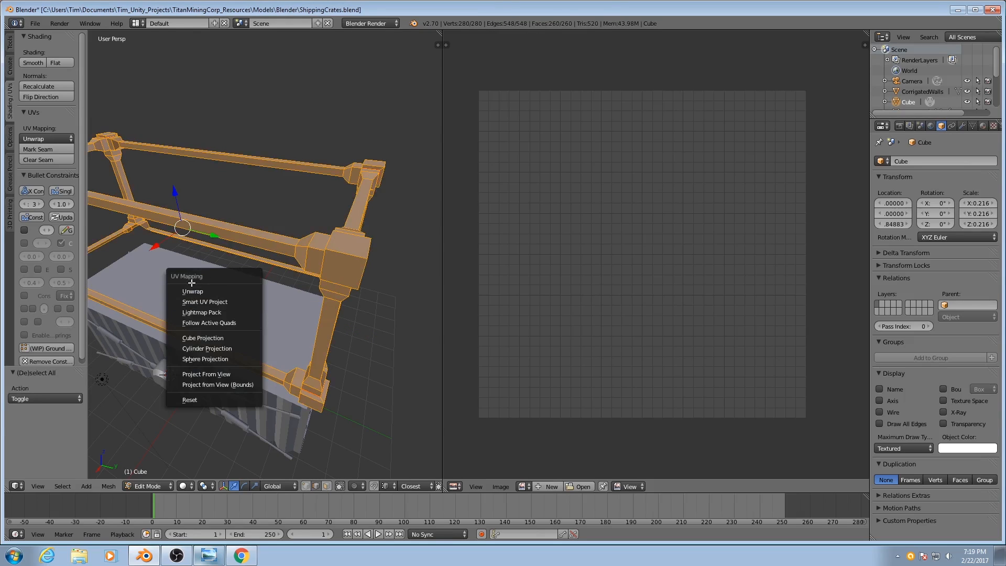
mouse_move(193, 290)
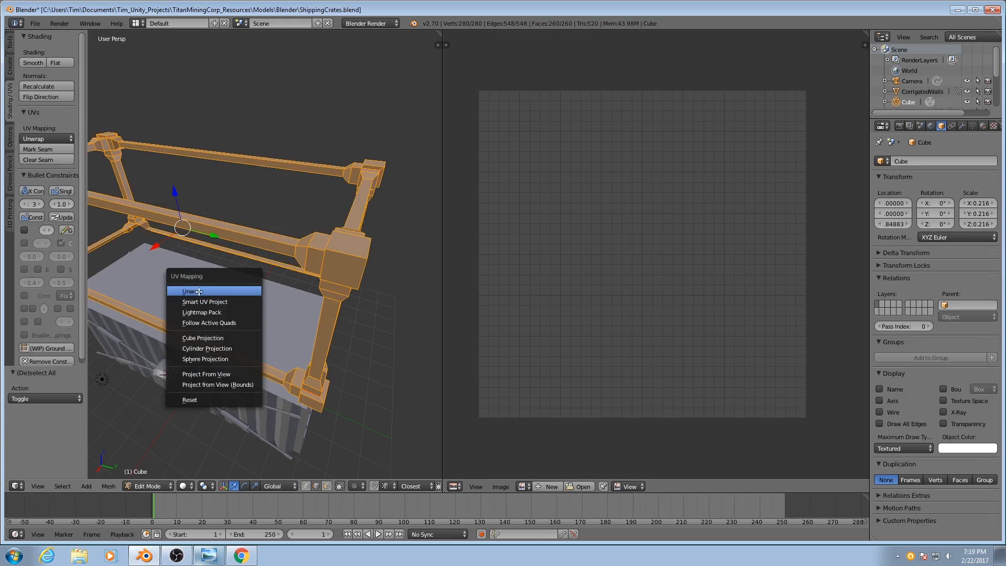
click(190, 290)
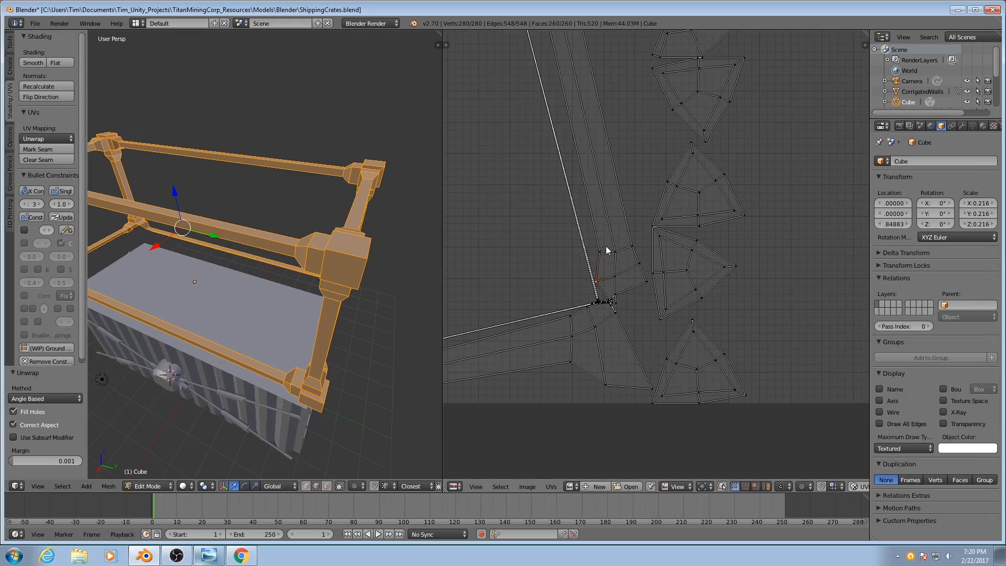
mouse_move(679, 248)
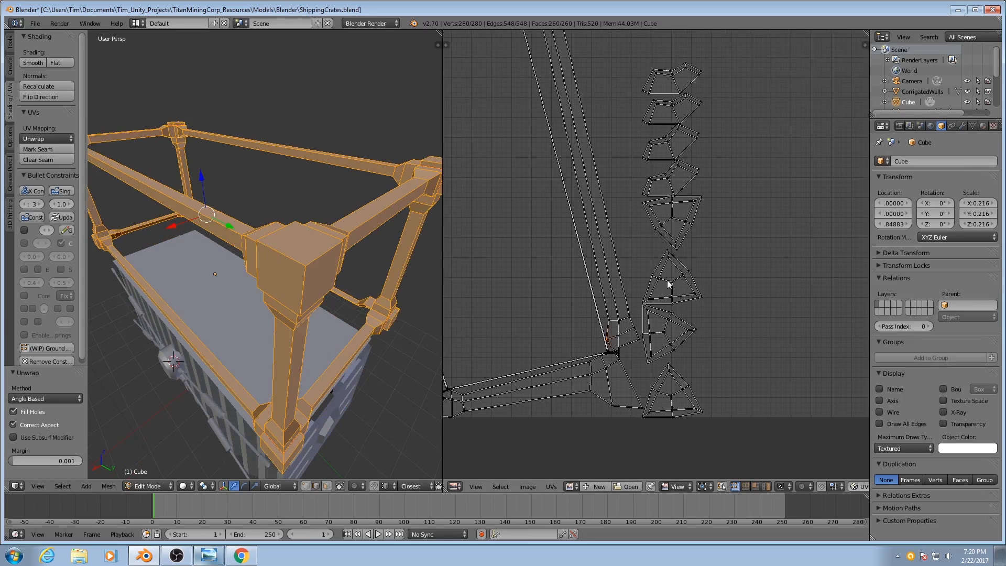
mouse_move(305, 255)
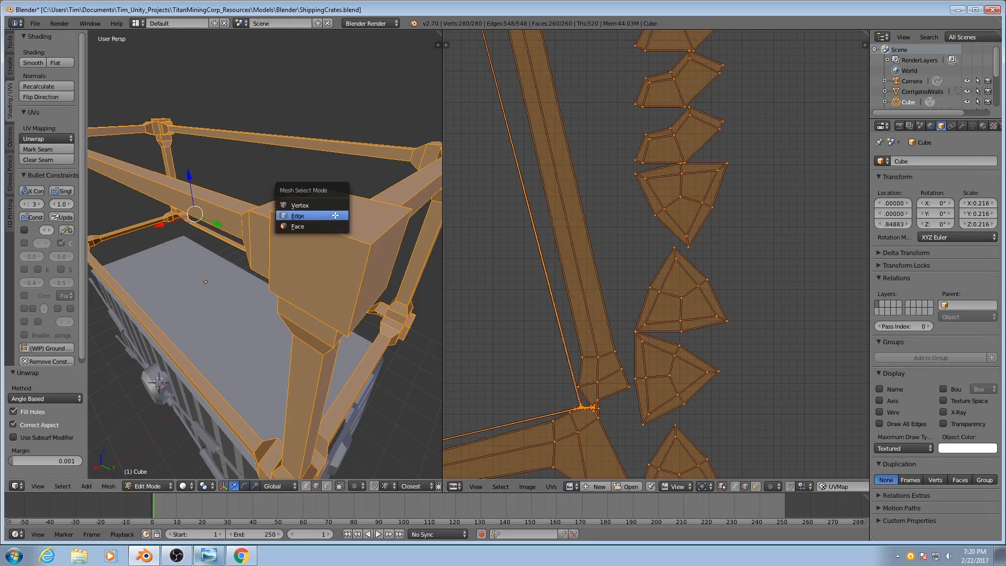
Step: Switch mesh select mode to faces so a single corner-block face can be picked
click(296, 227)
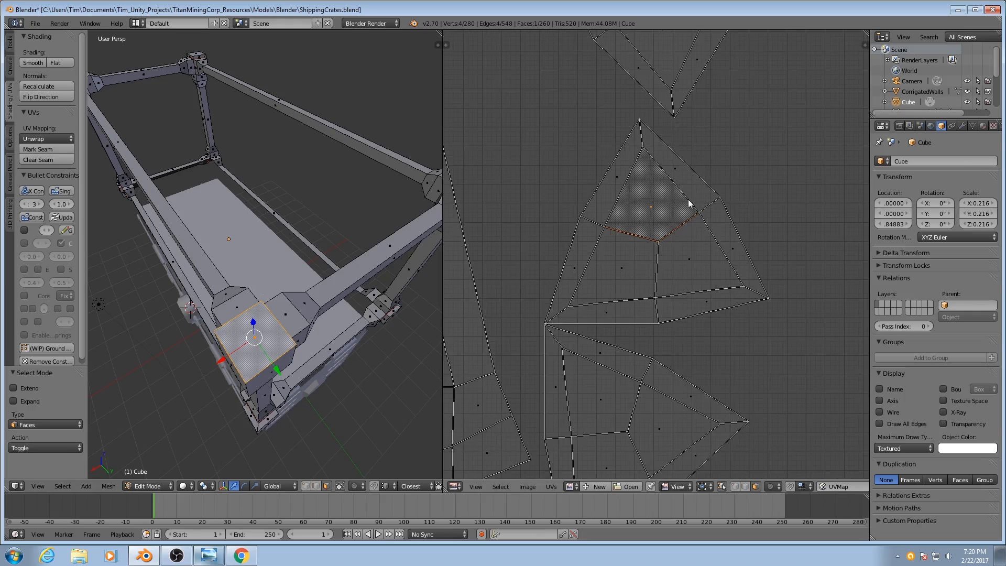
mouse_move(251, 296)
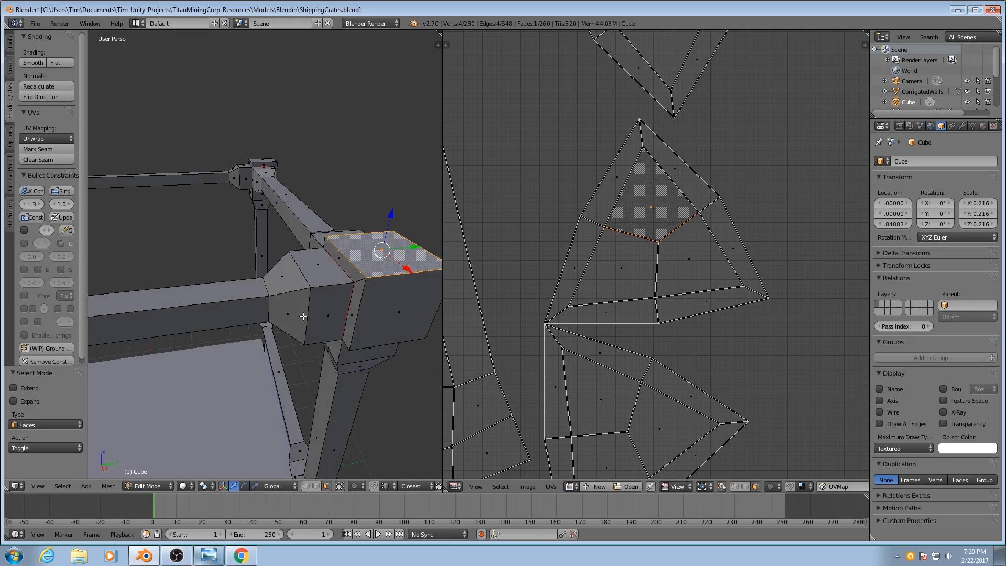
mouse_move(325, 302)
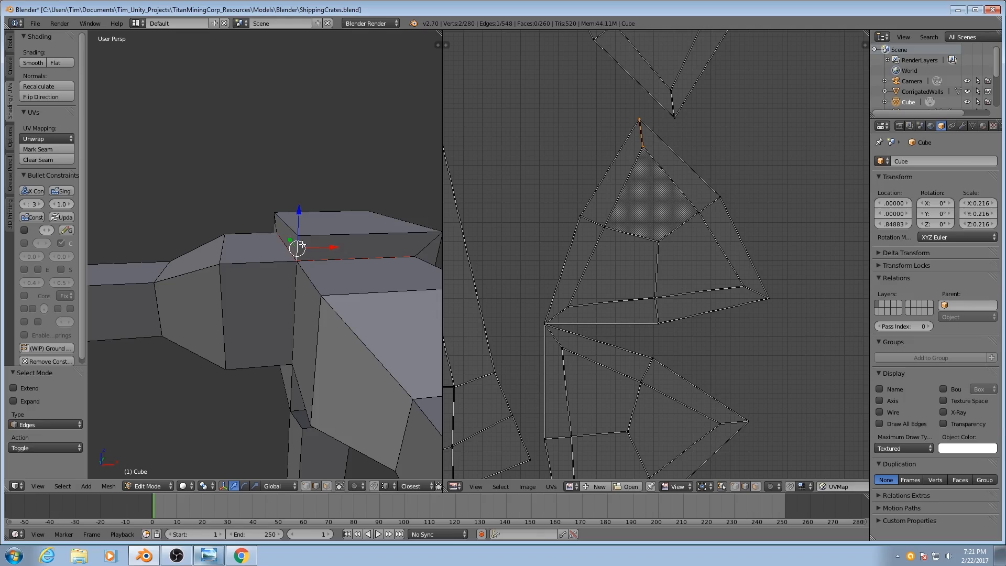
mouse_move(350, 236)
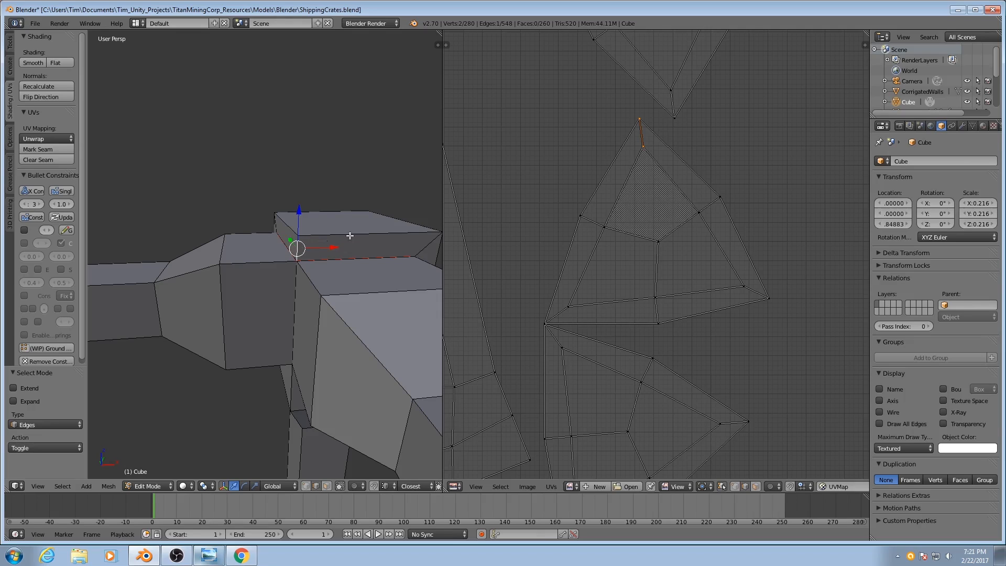
mouse_move(312, 241)
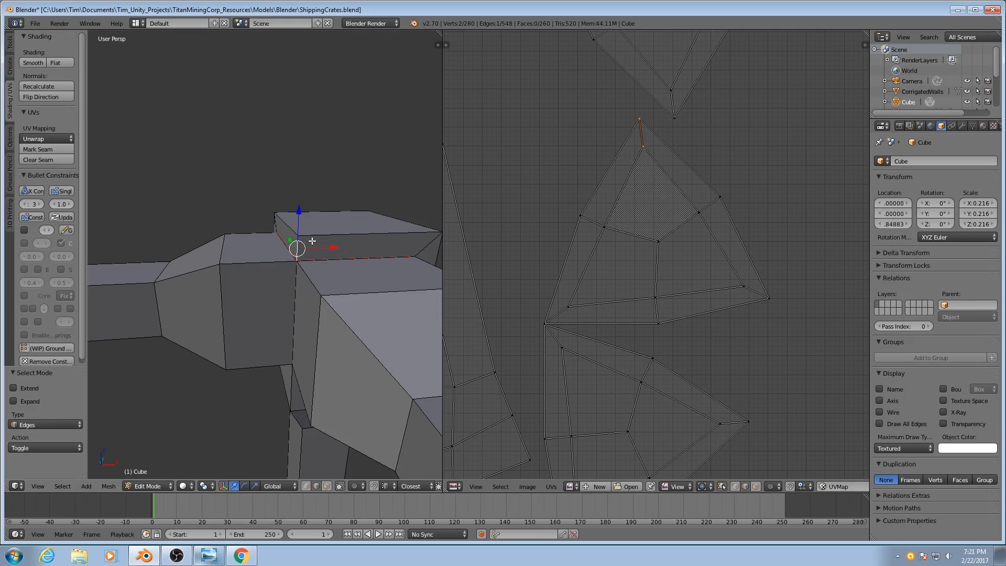
mouse_move(298, 225)
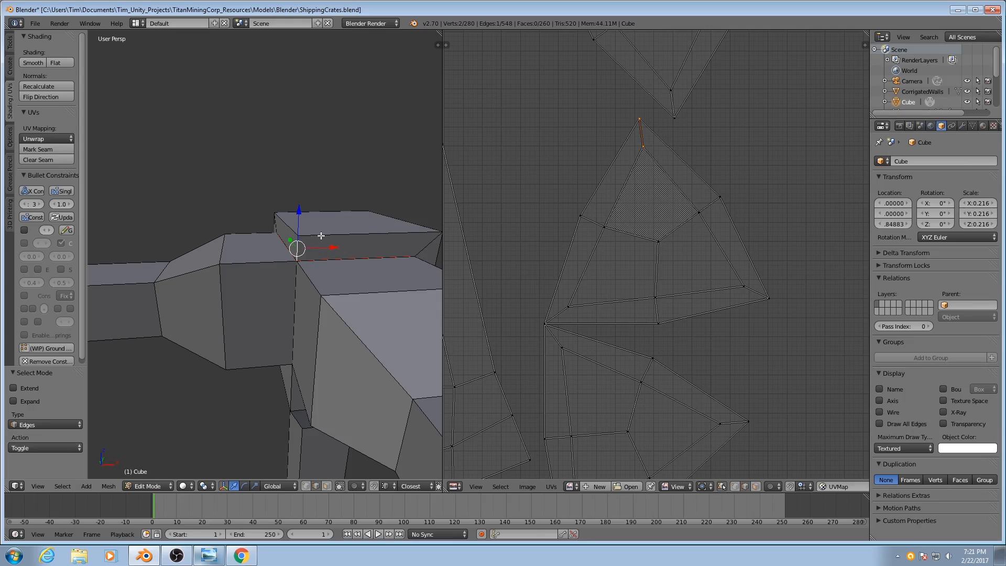
mouse_move(301, 241)
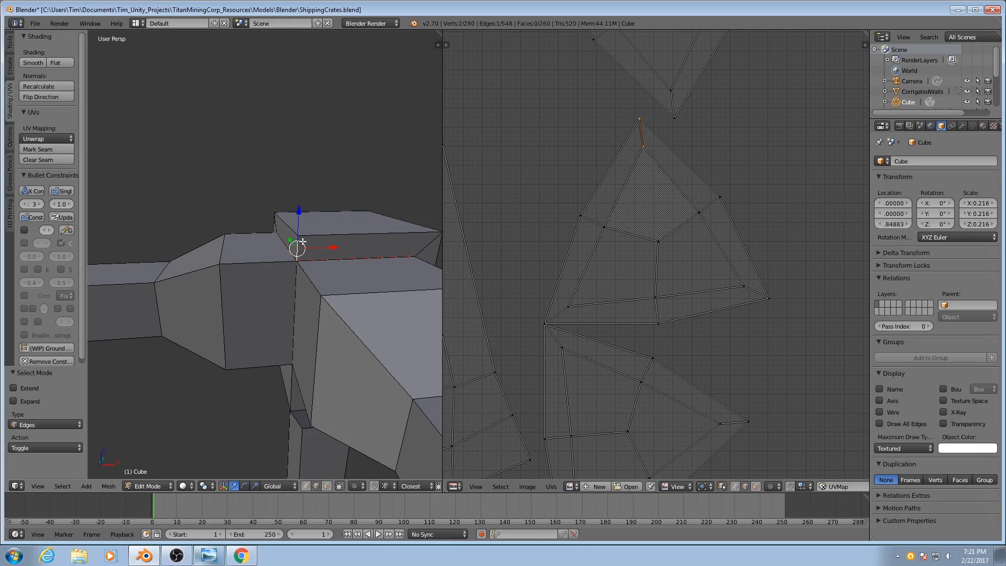
mouse_move(302, 239)
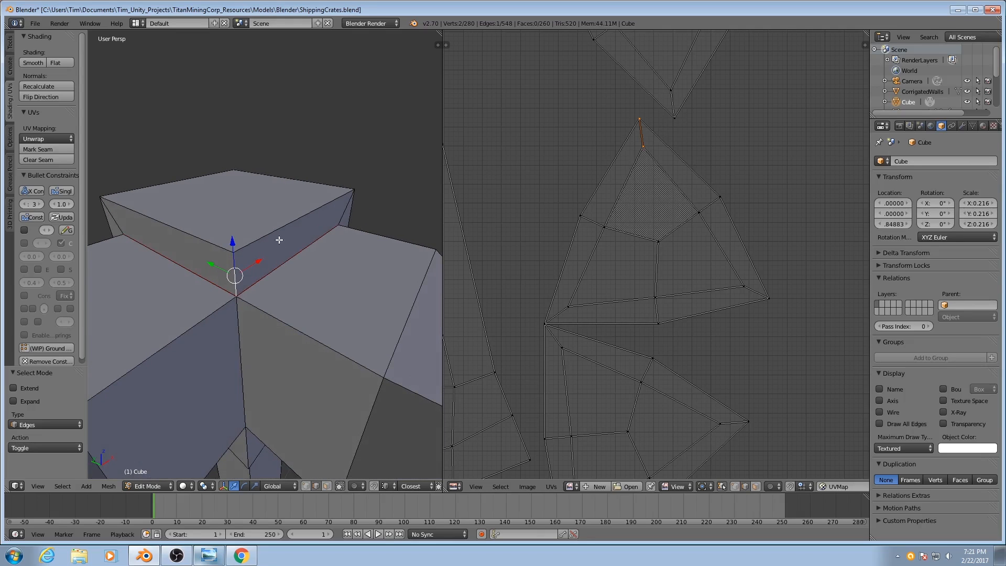
mouse_move(355, 204)
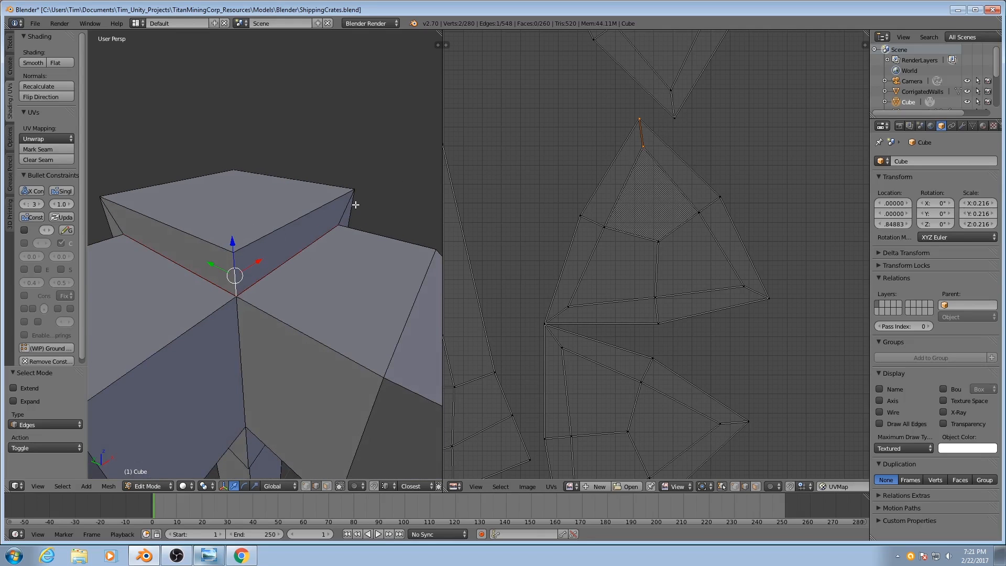
mouse_move(339, 284)
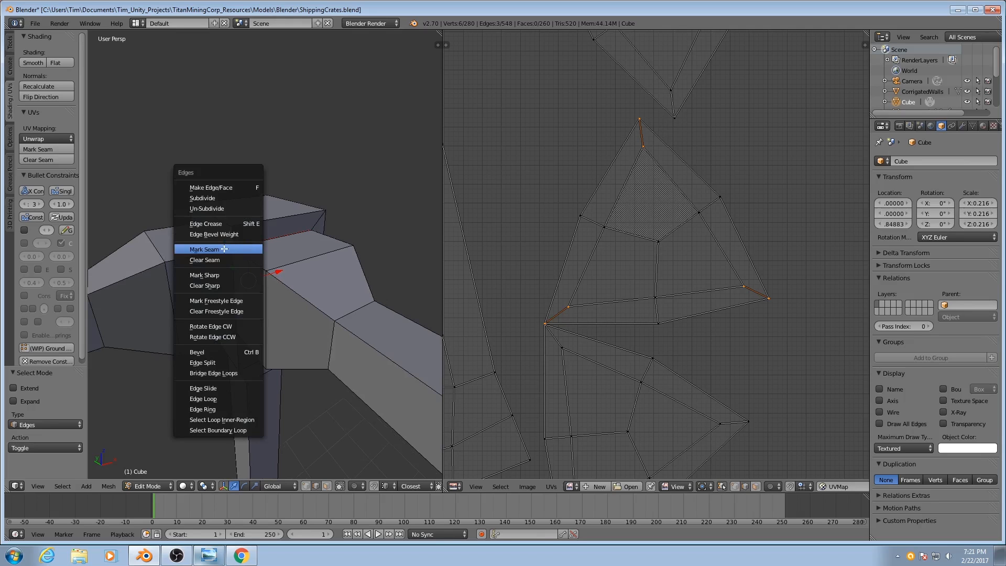
Step: Mark the chosen corner-block edges as seams, then select the entire frame mesh
click(204, 250)
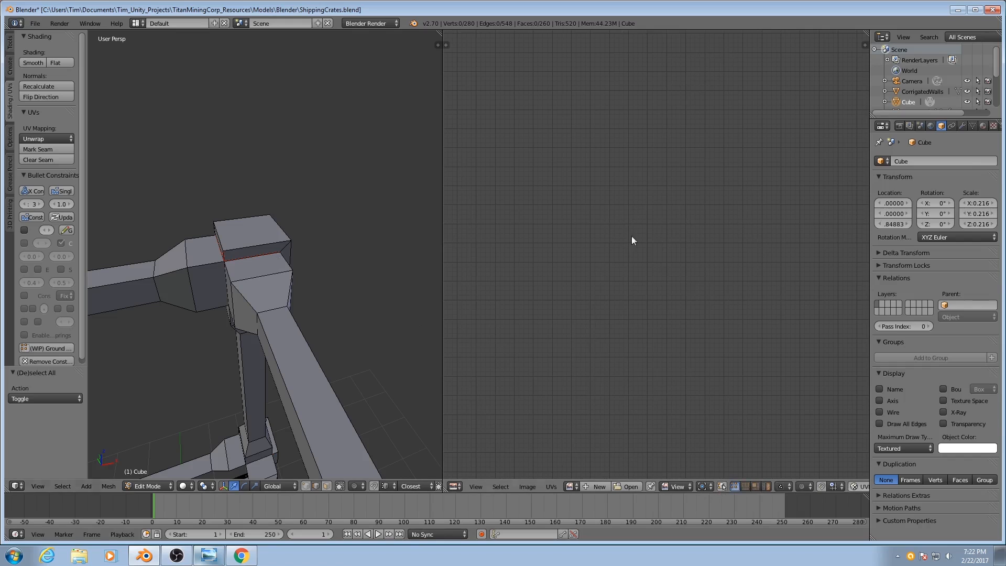
key(a)
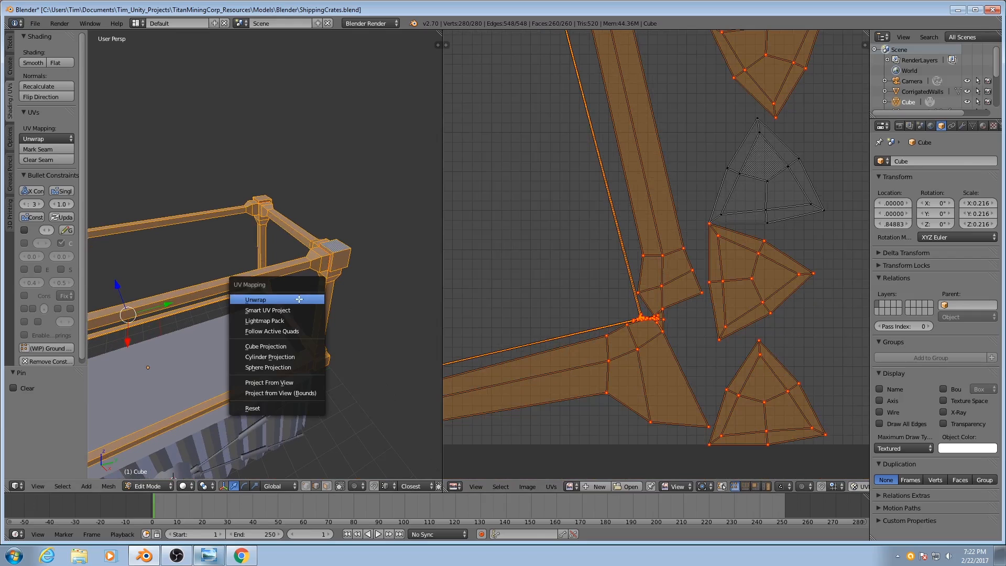
Step: Re-unwrap the whole frame around the pinned UV vertices into a freshly packed layout
click(256, 298)
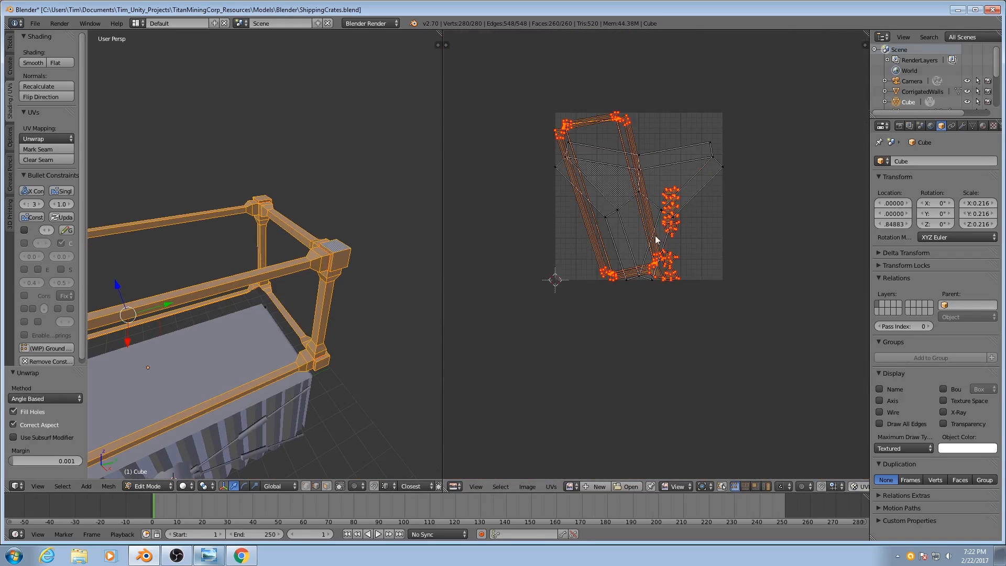